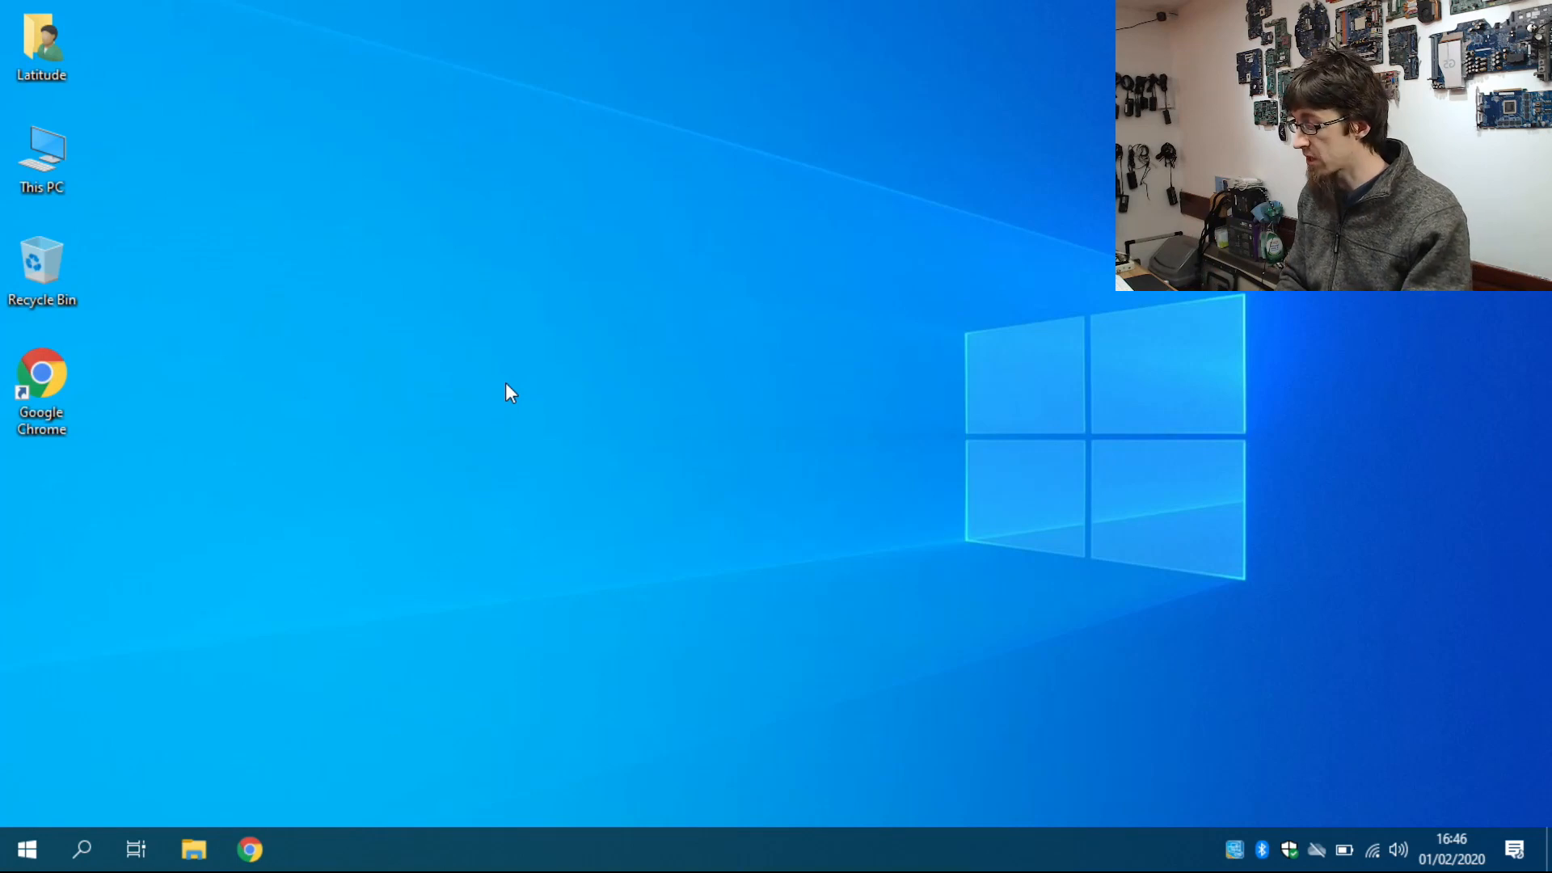
mouse_move(176, 416)
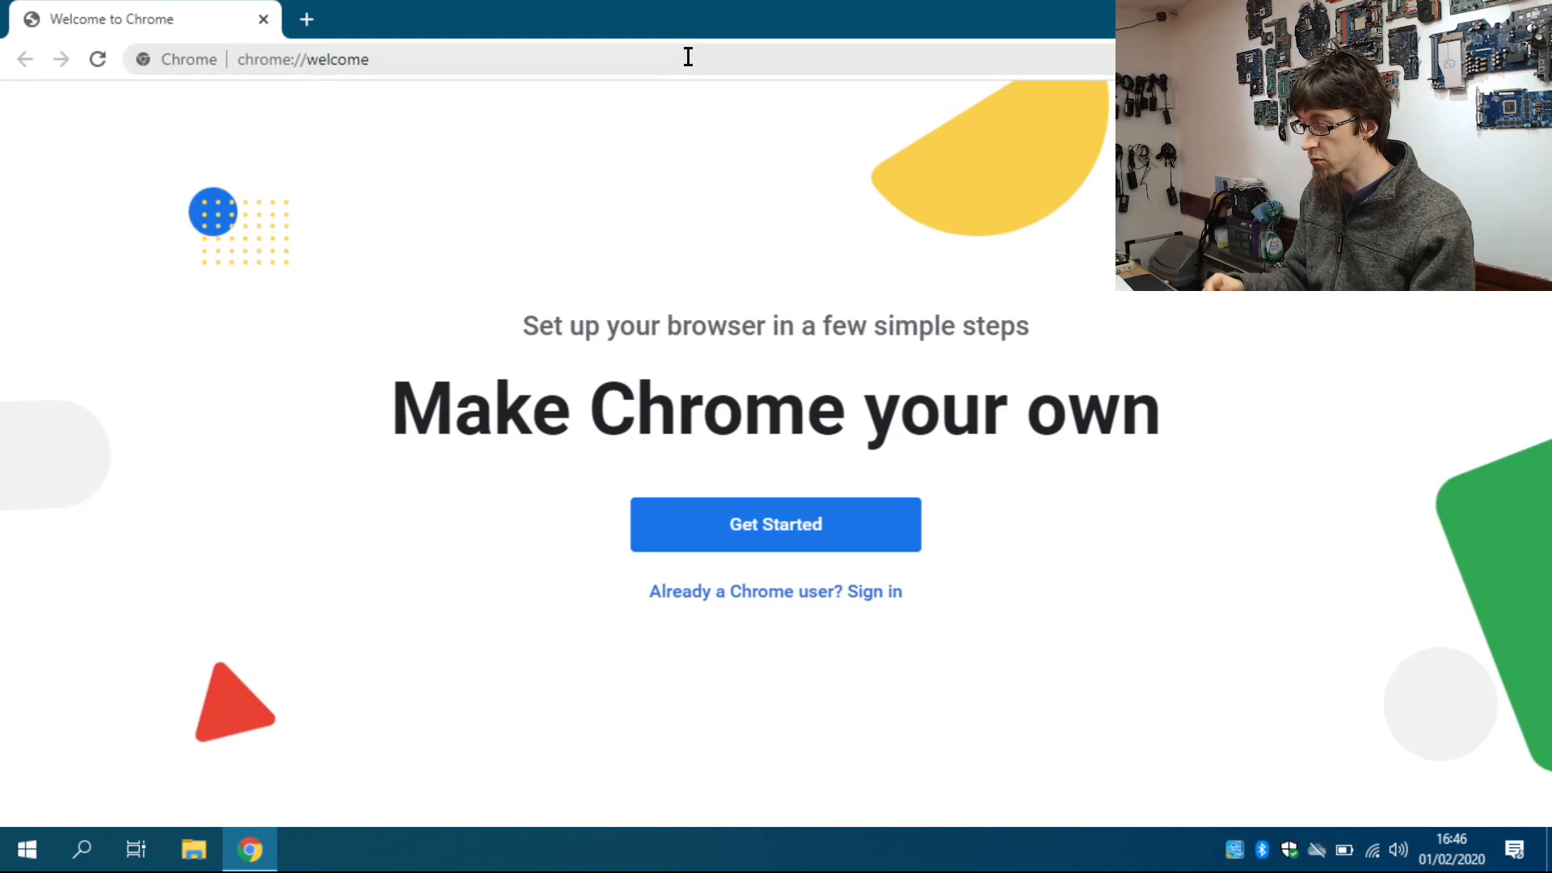
Search Google for 'media creation tool' from the Chrome address bar.
left_click(302, 58)
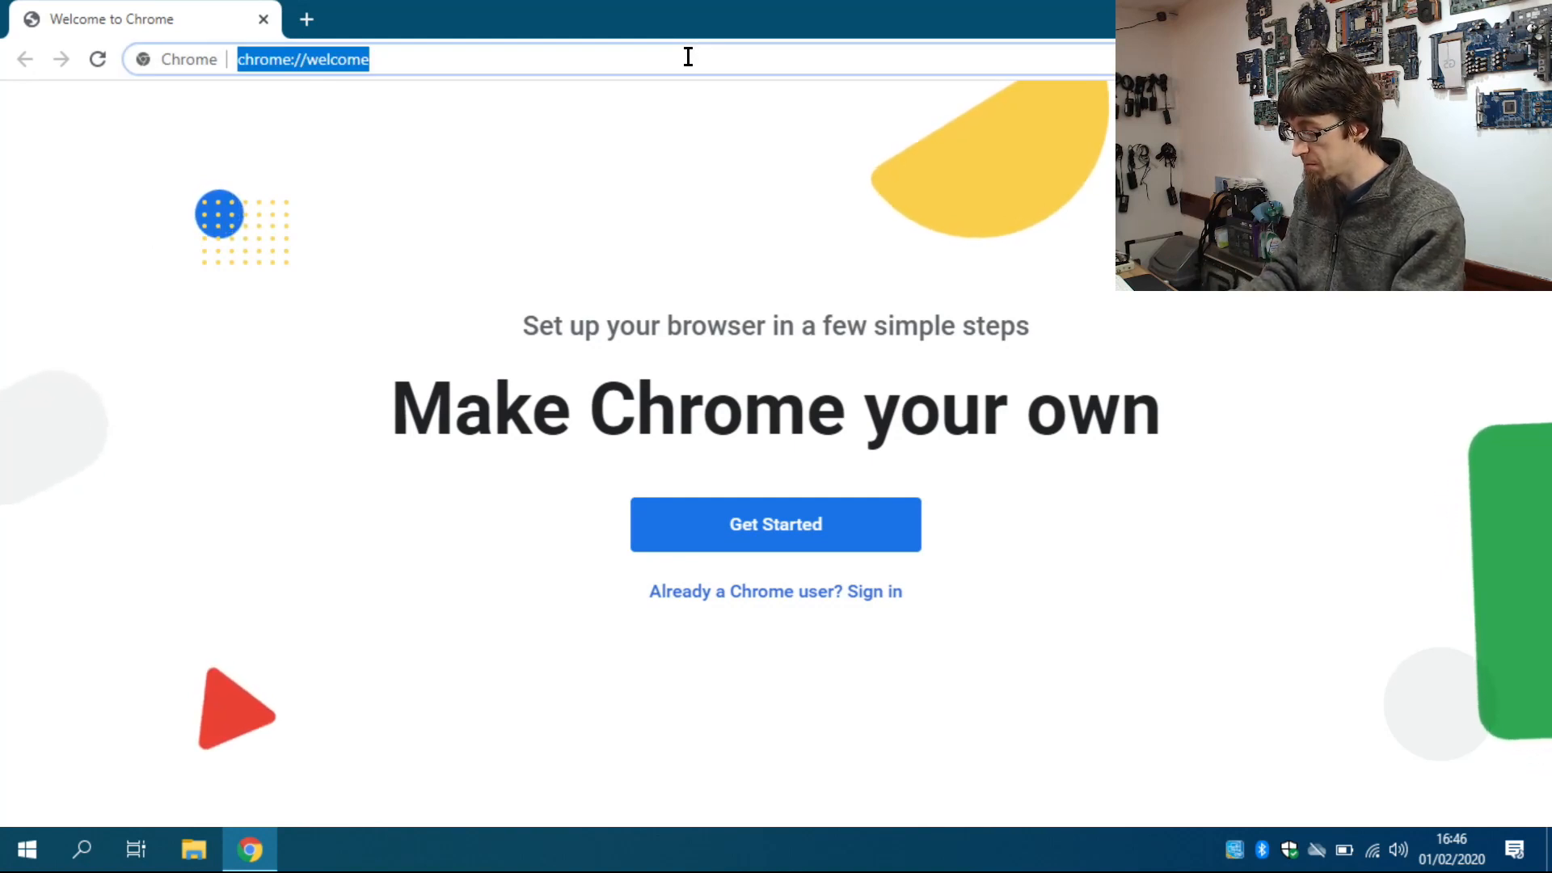
type("media c")
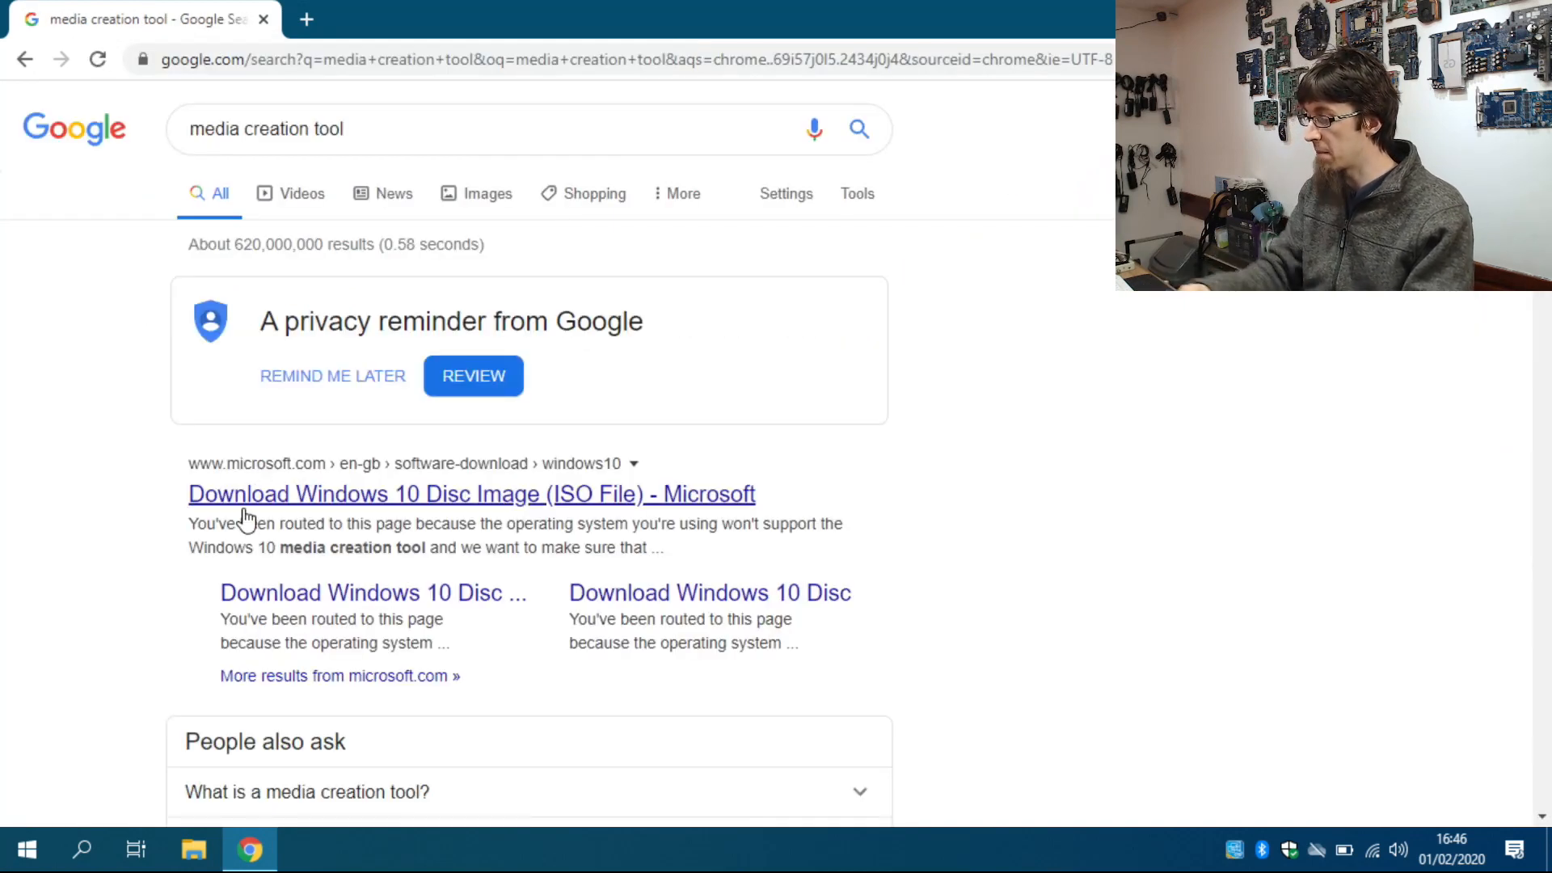
mouse_move(424, 485)
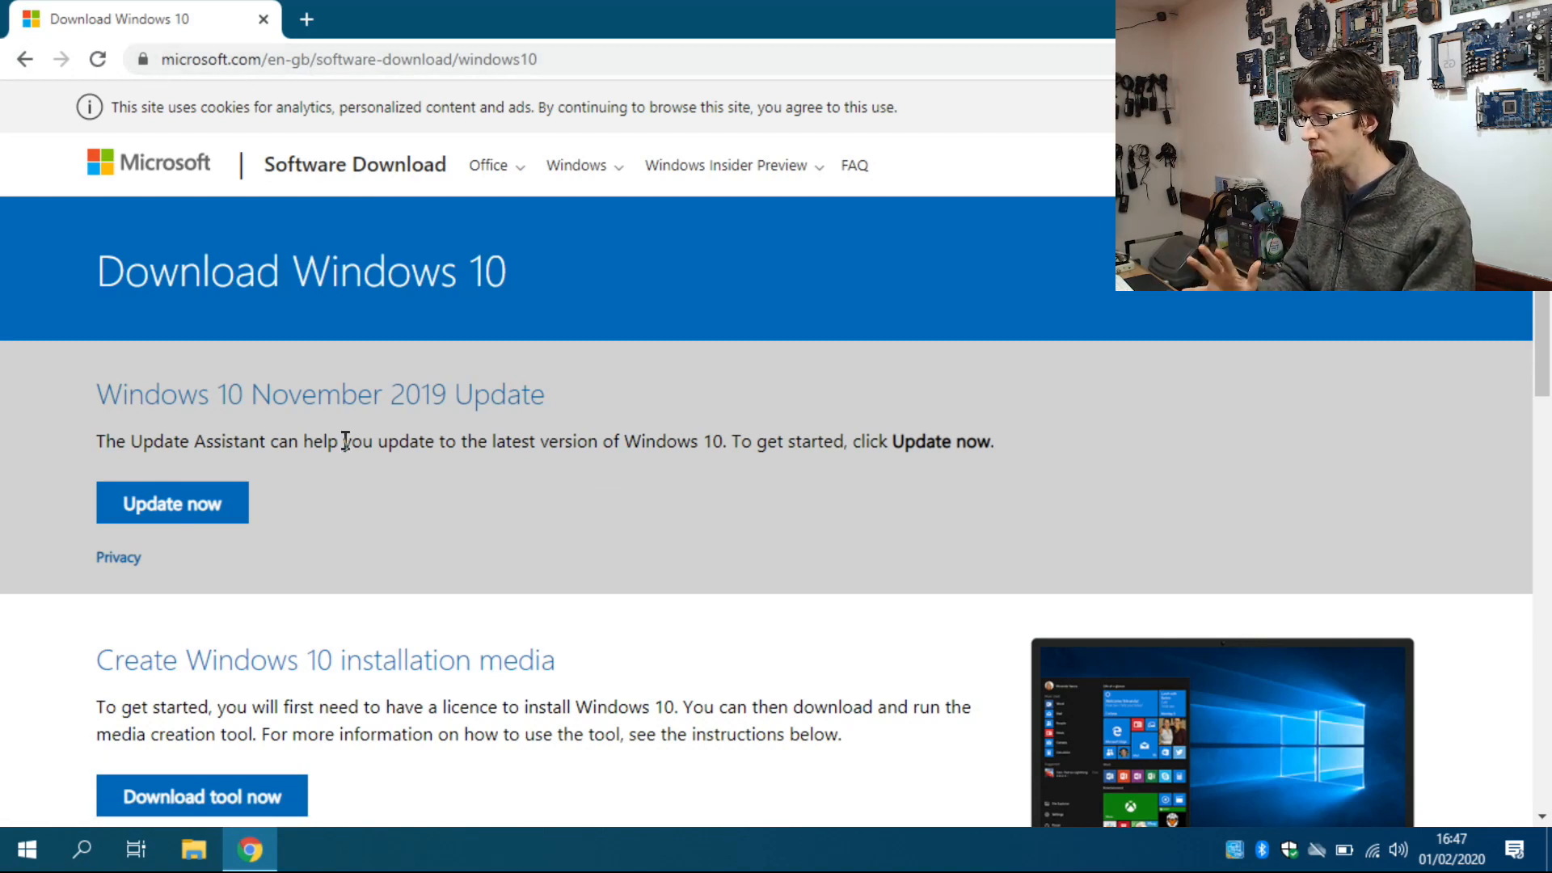
mouse_move(391, 523)
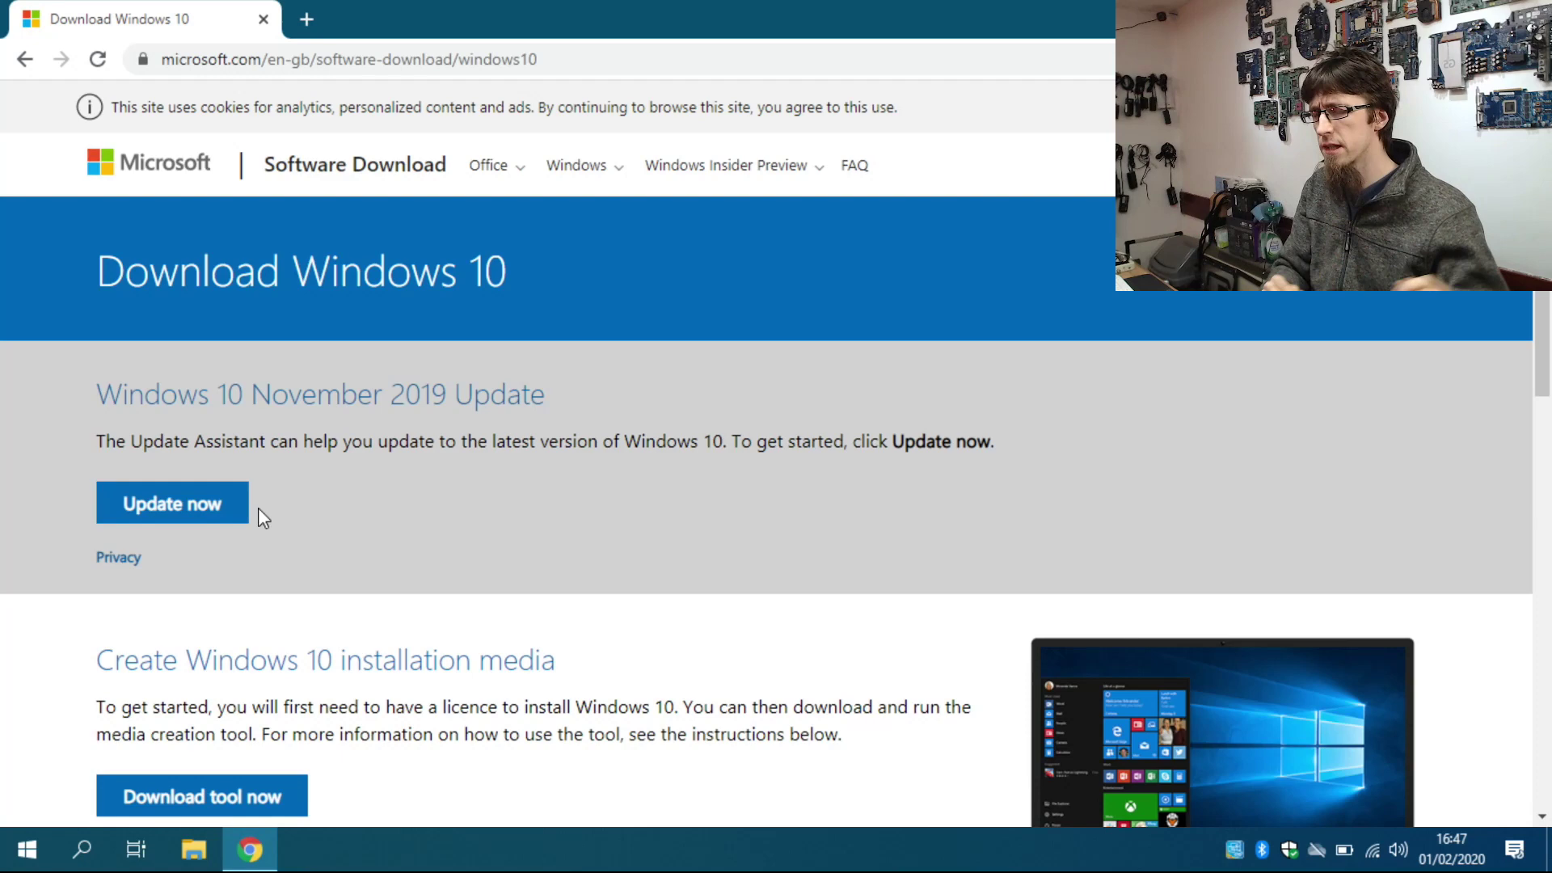
mouse_move(372, 524)
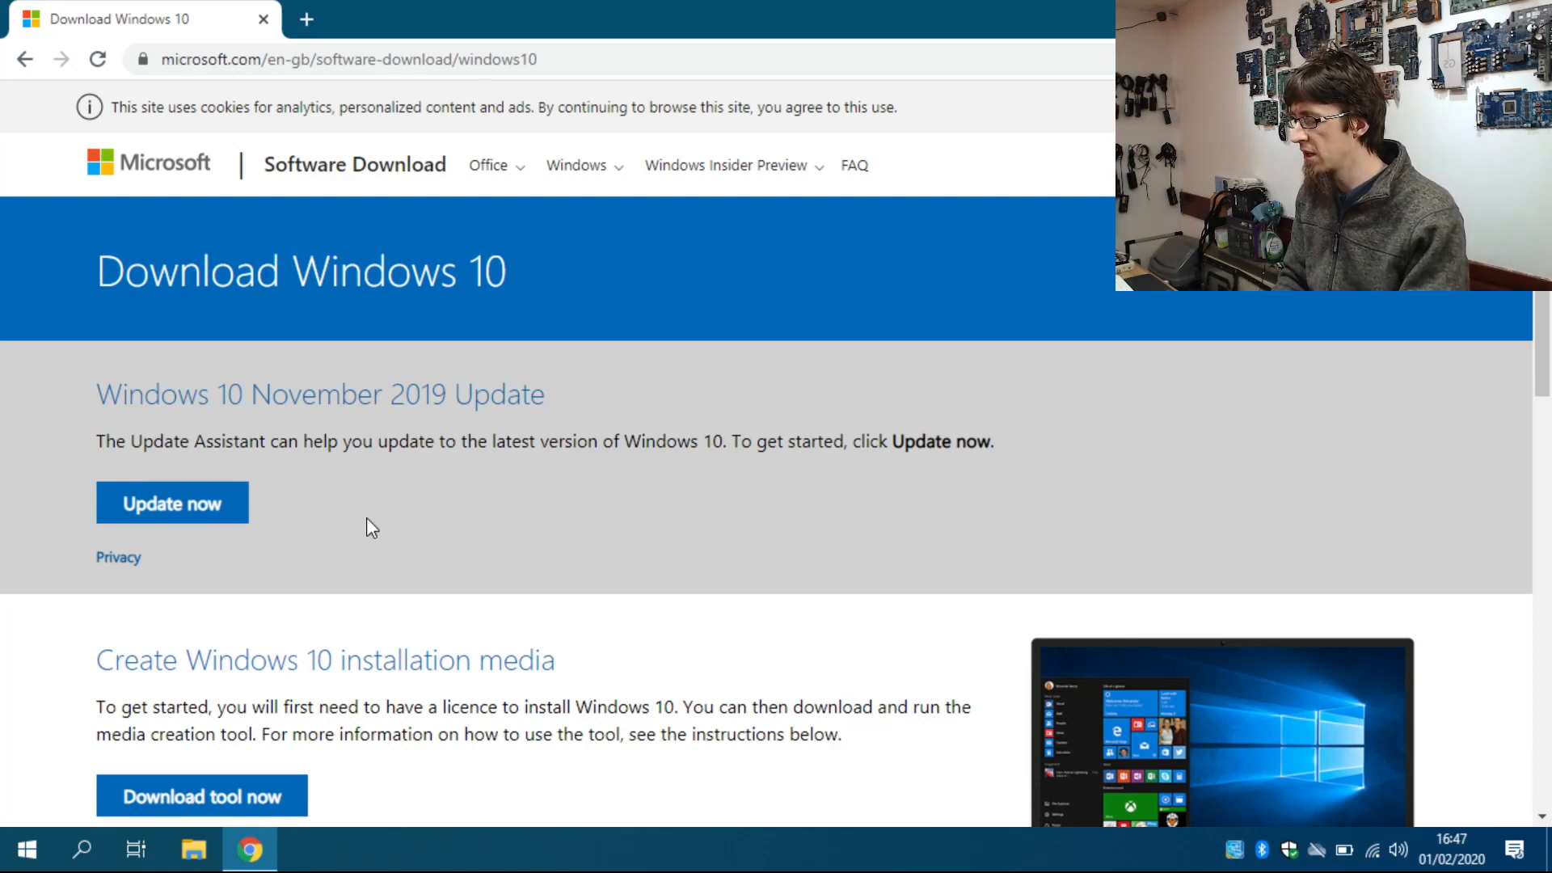
Download the media creation tool via 'Download tool now' on Microsoft's page.
scroll("down", 3)
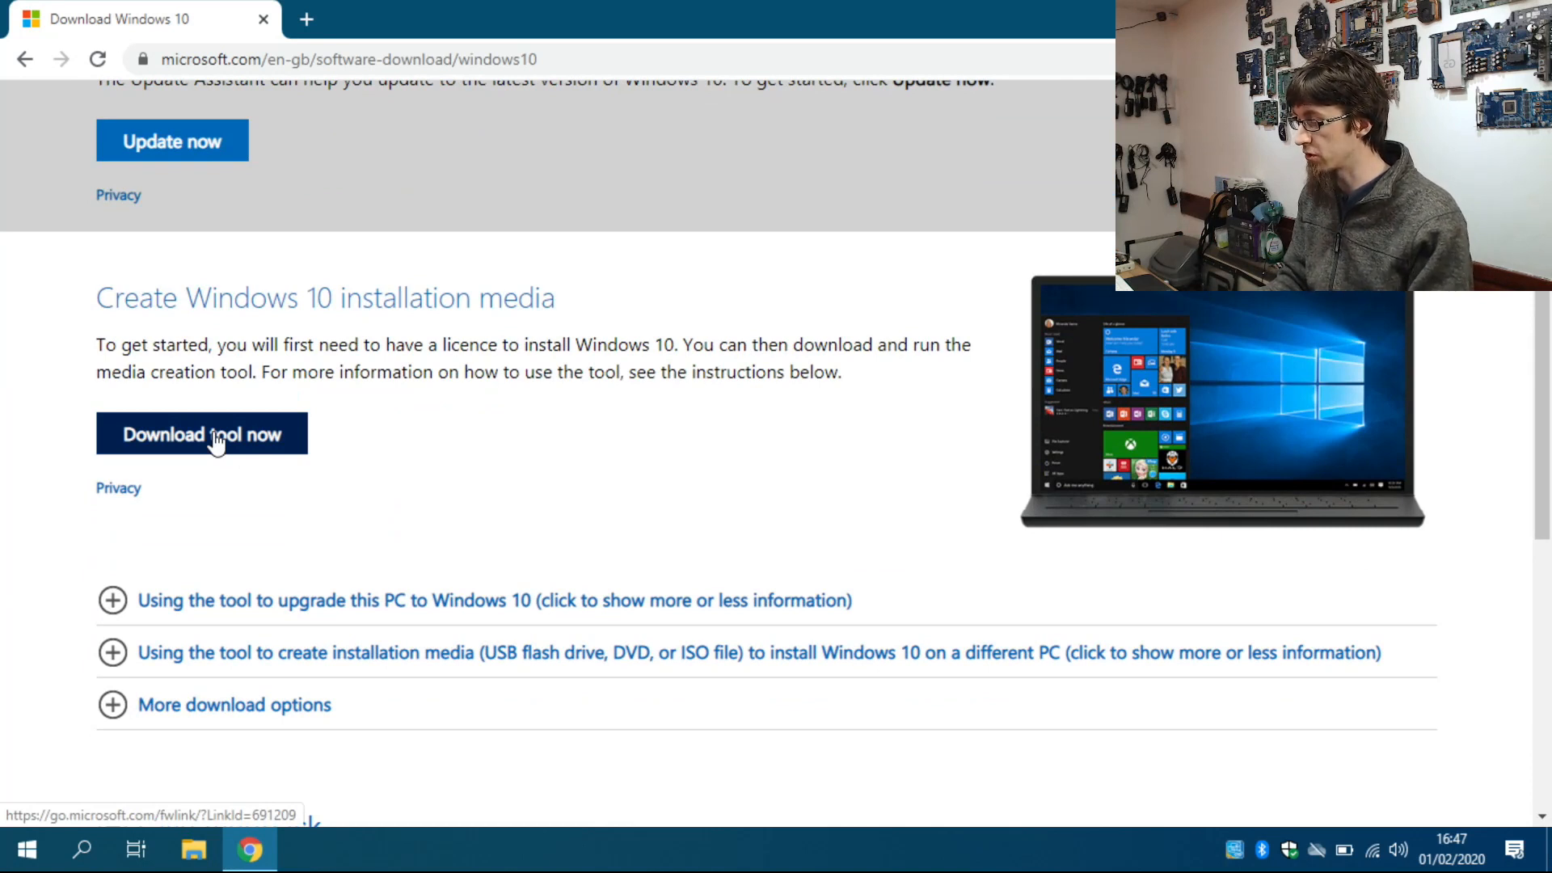
left_click(200, 434)
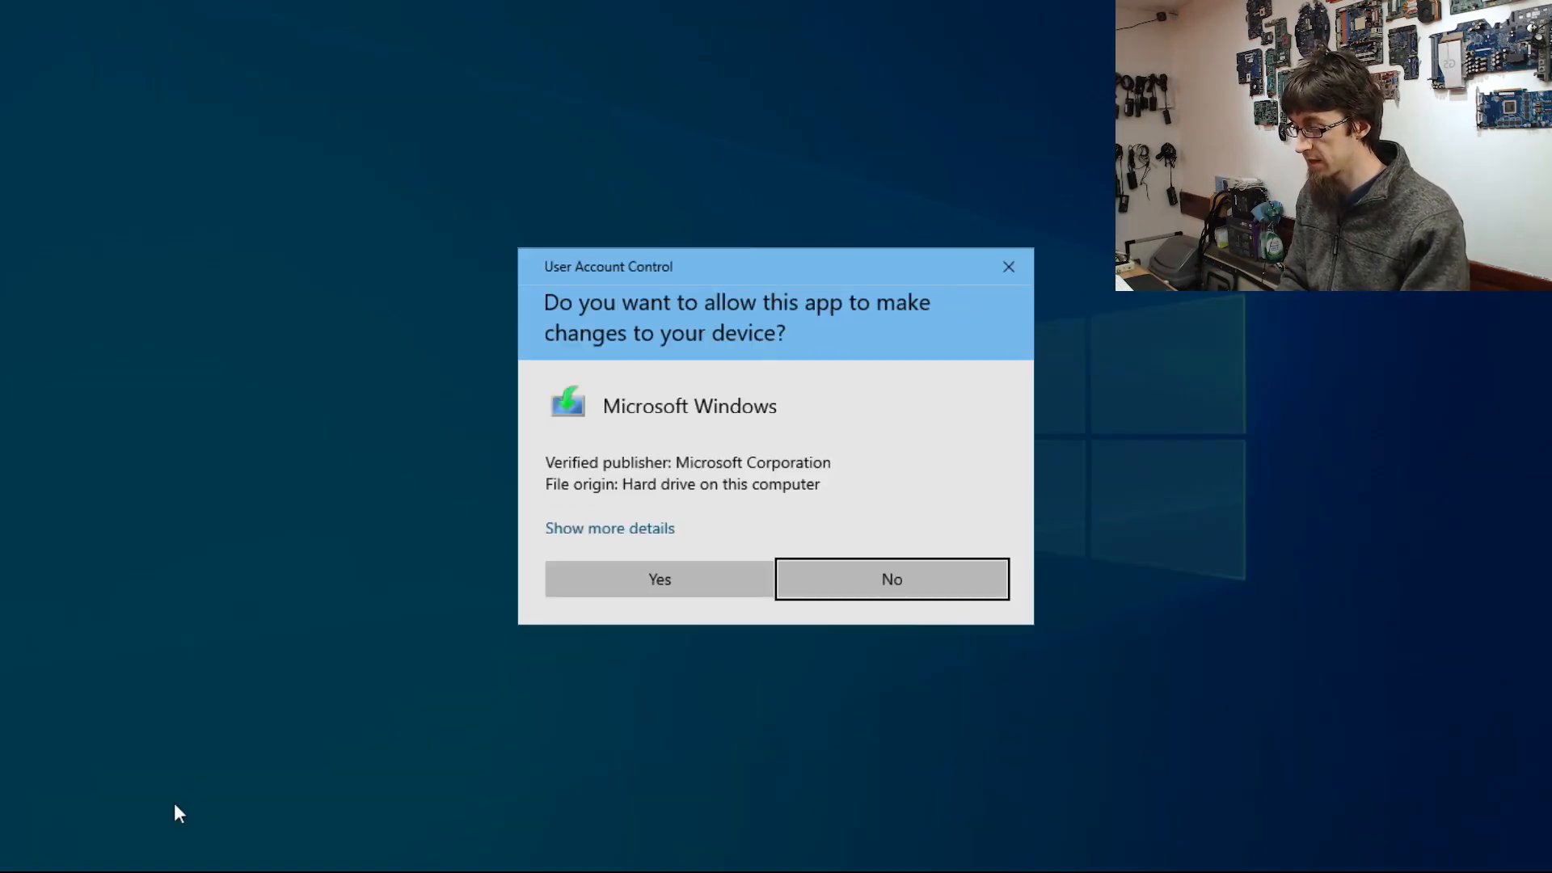
mouse_move(659, 578)
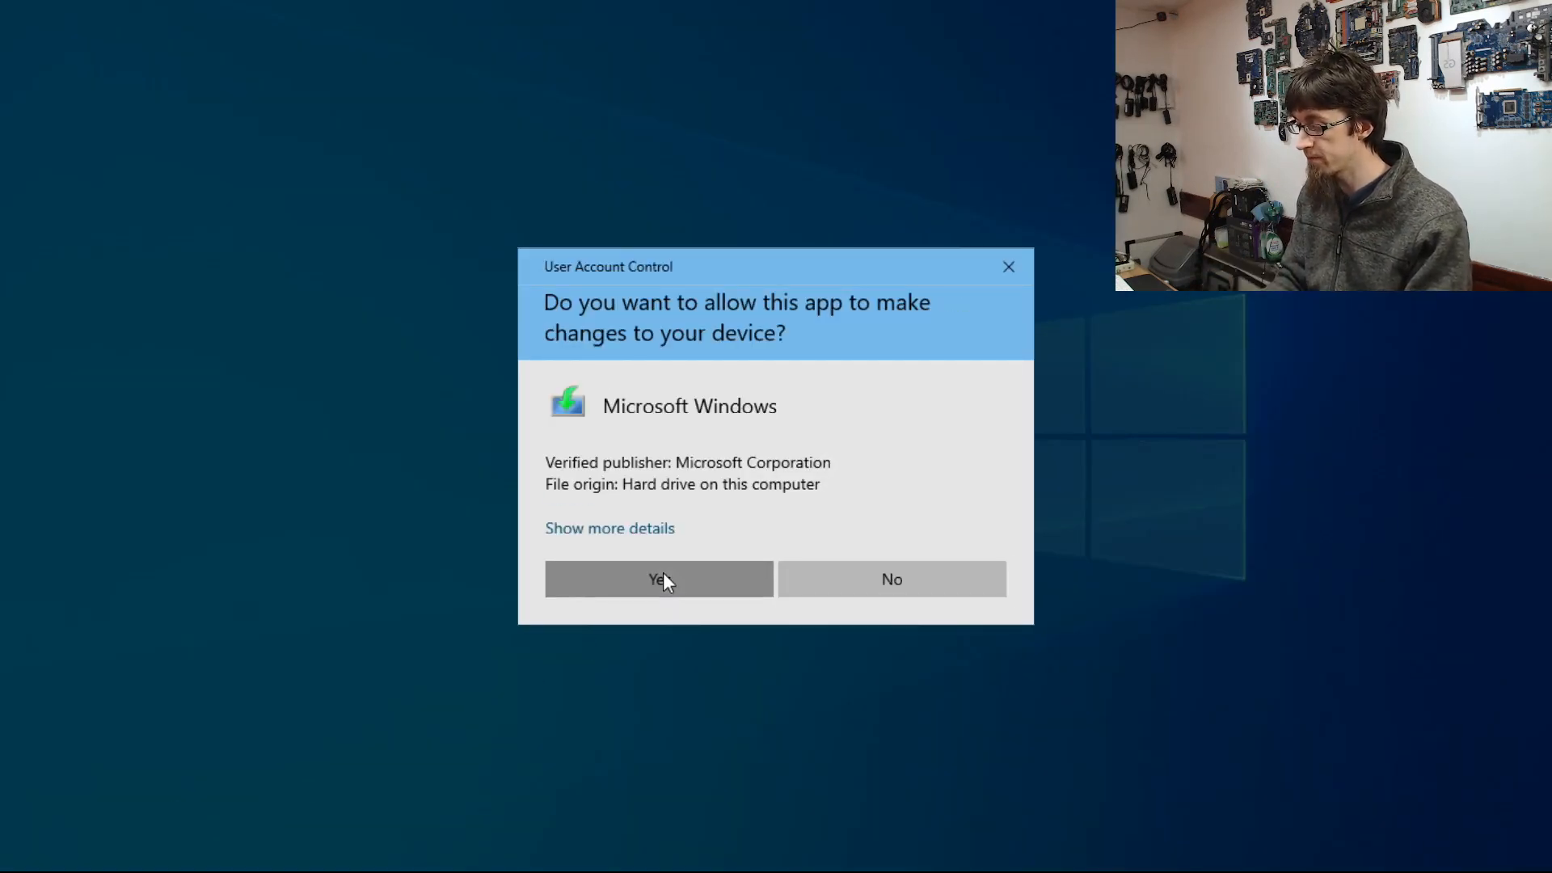
Grant the User Account Control prompt so Windows 10 Setup can start.
left_click(657, 579)
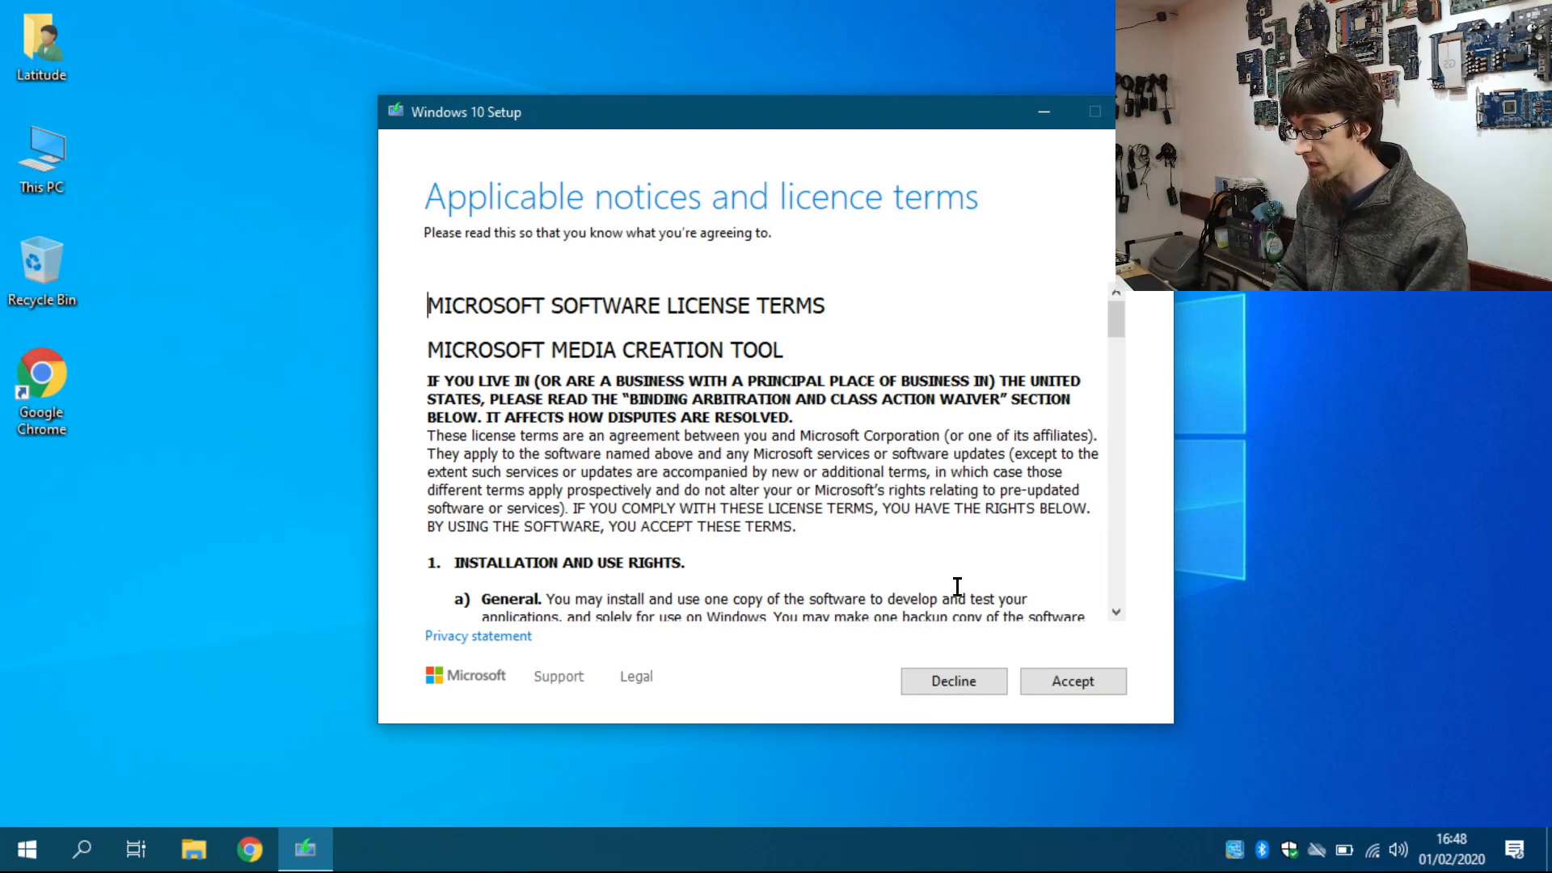
Accept the licence terms and choose 'Create installation media for another PC'.
left_click(1070, 681)
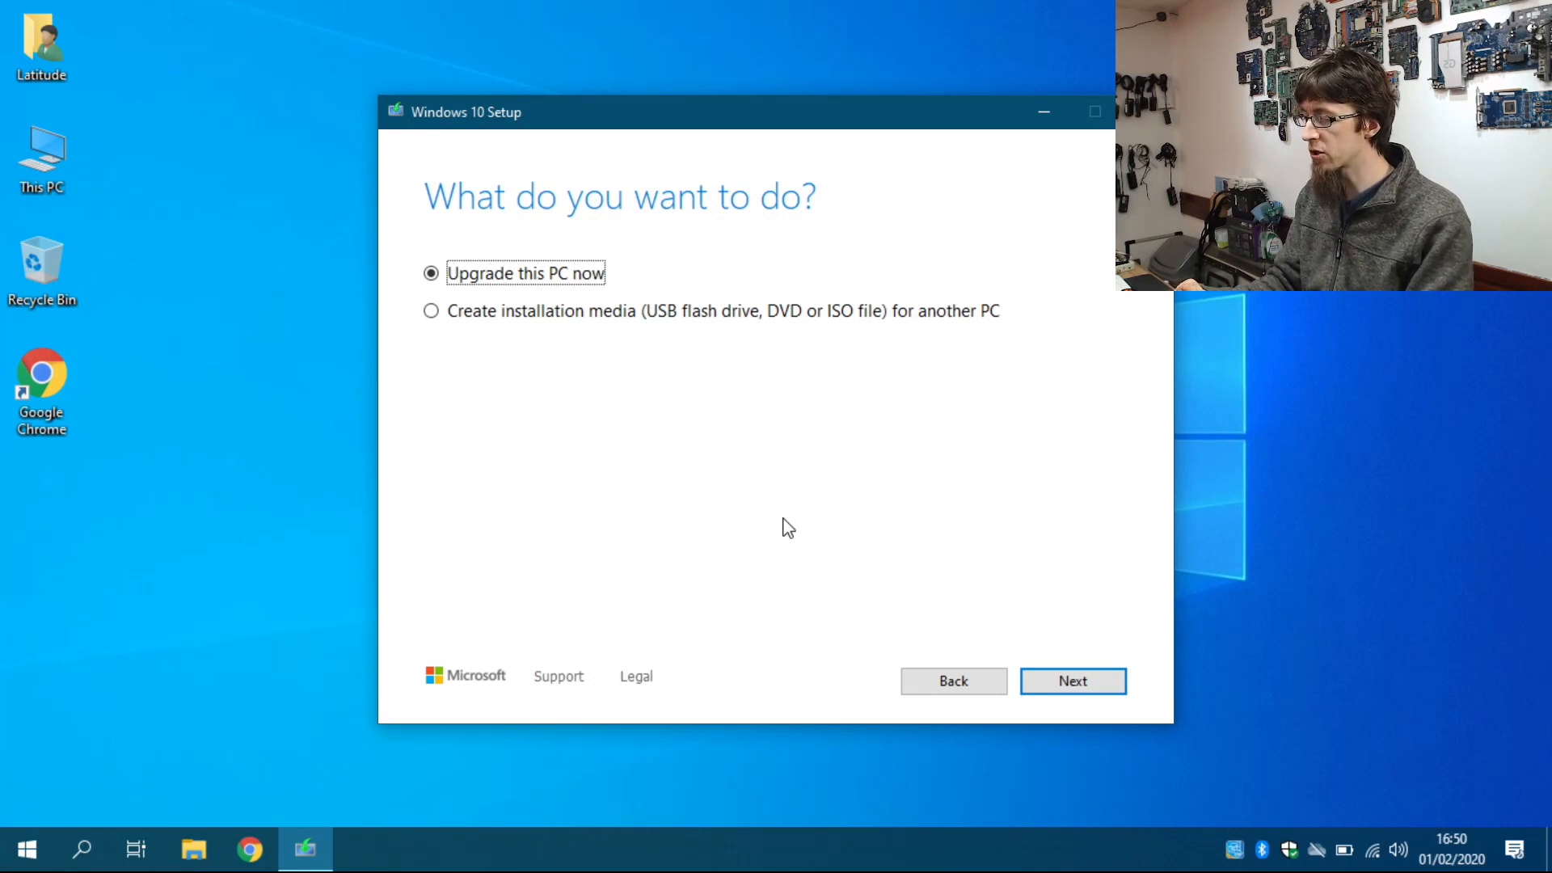
mouse_move(638, 331)
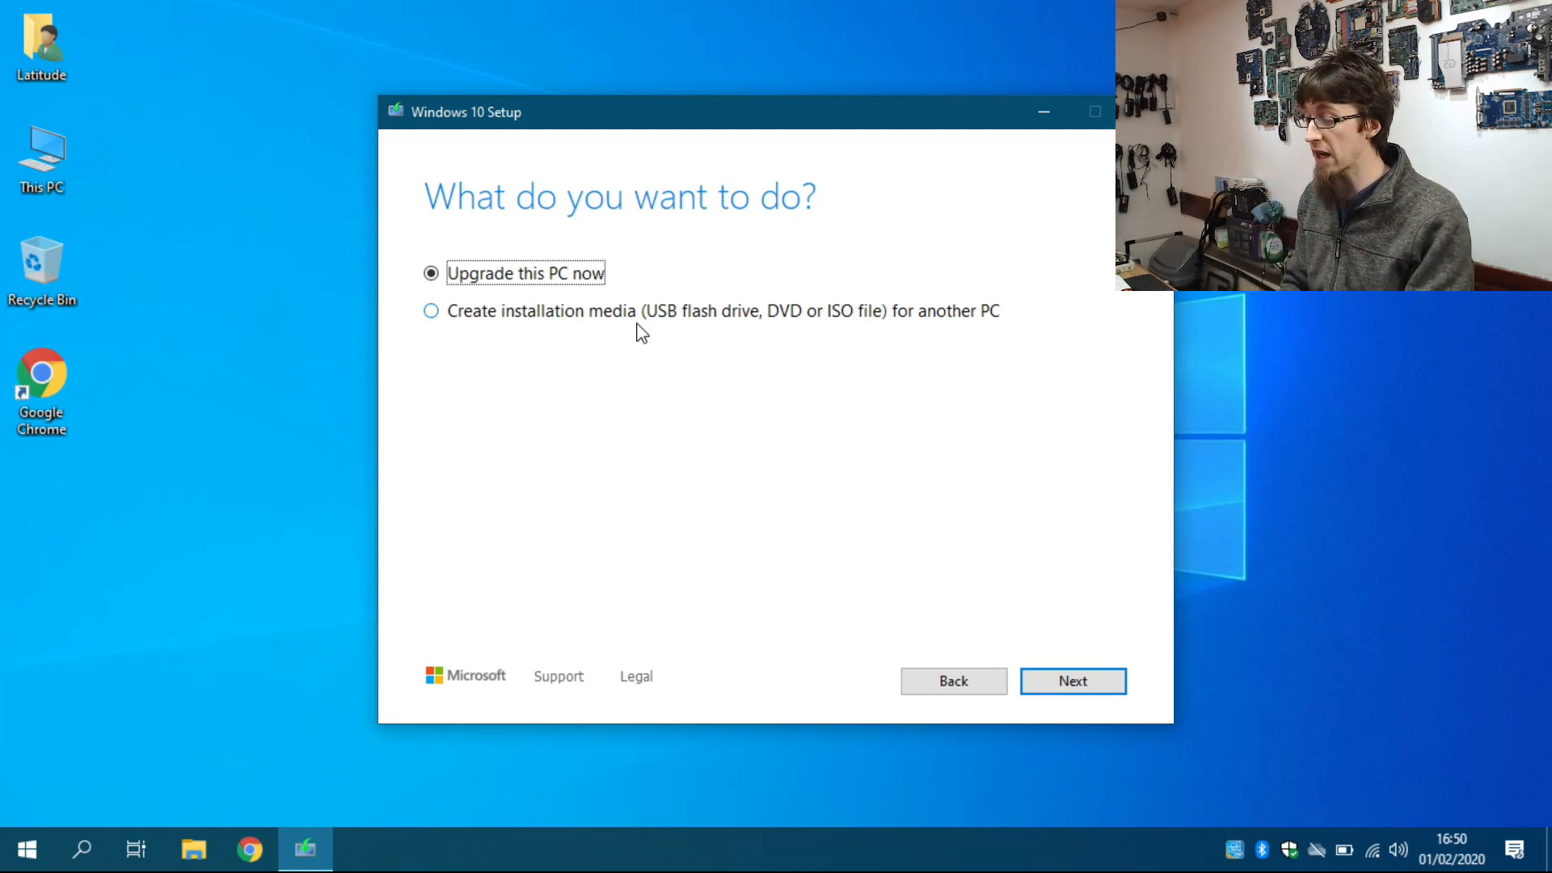
left_click(430, 311)
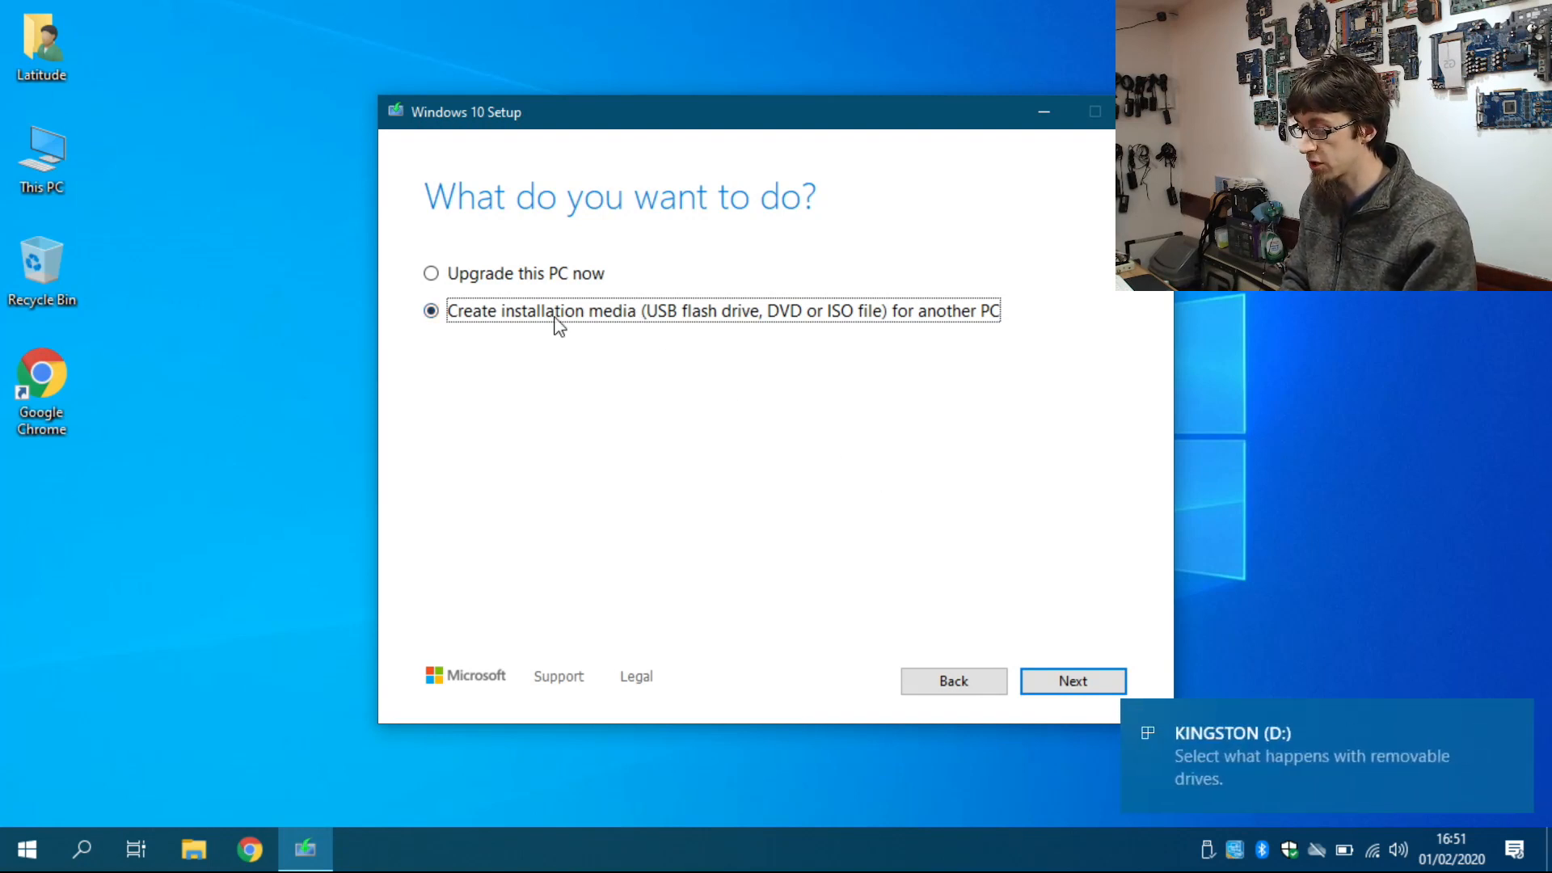
mouse_move(1072, 681)
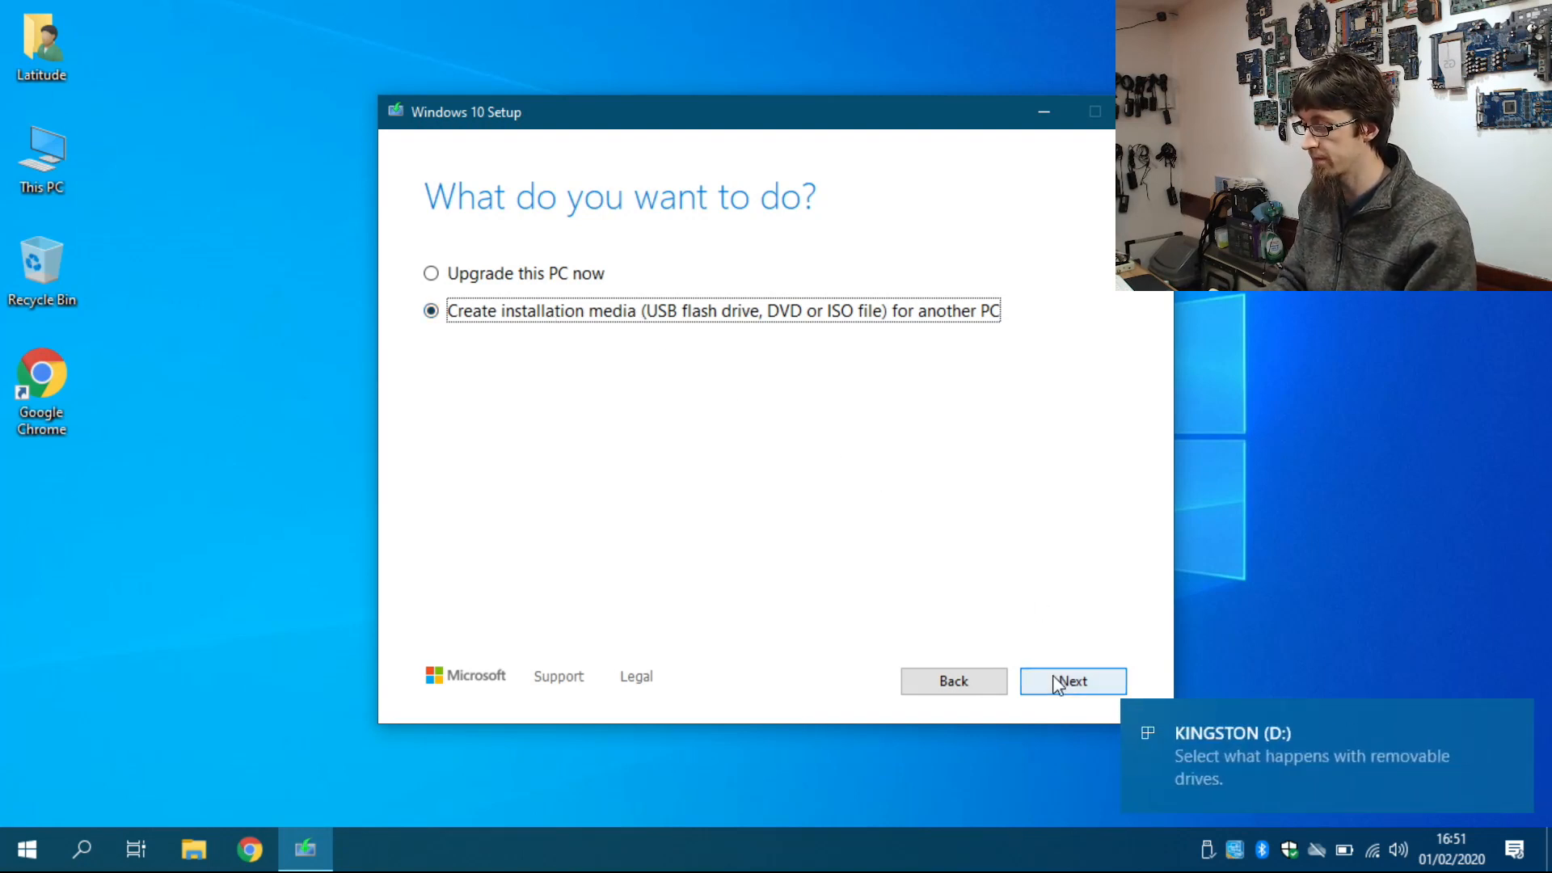
left_click(1072, 680)
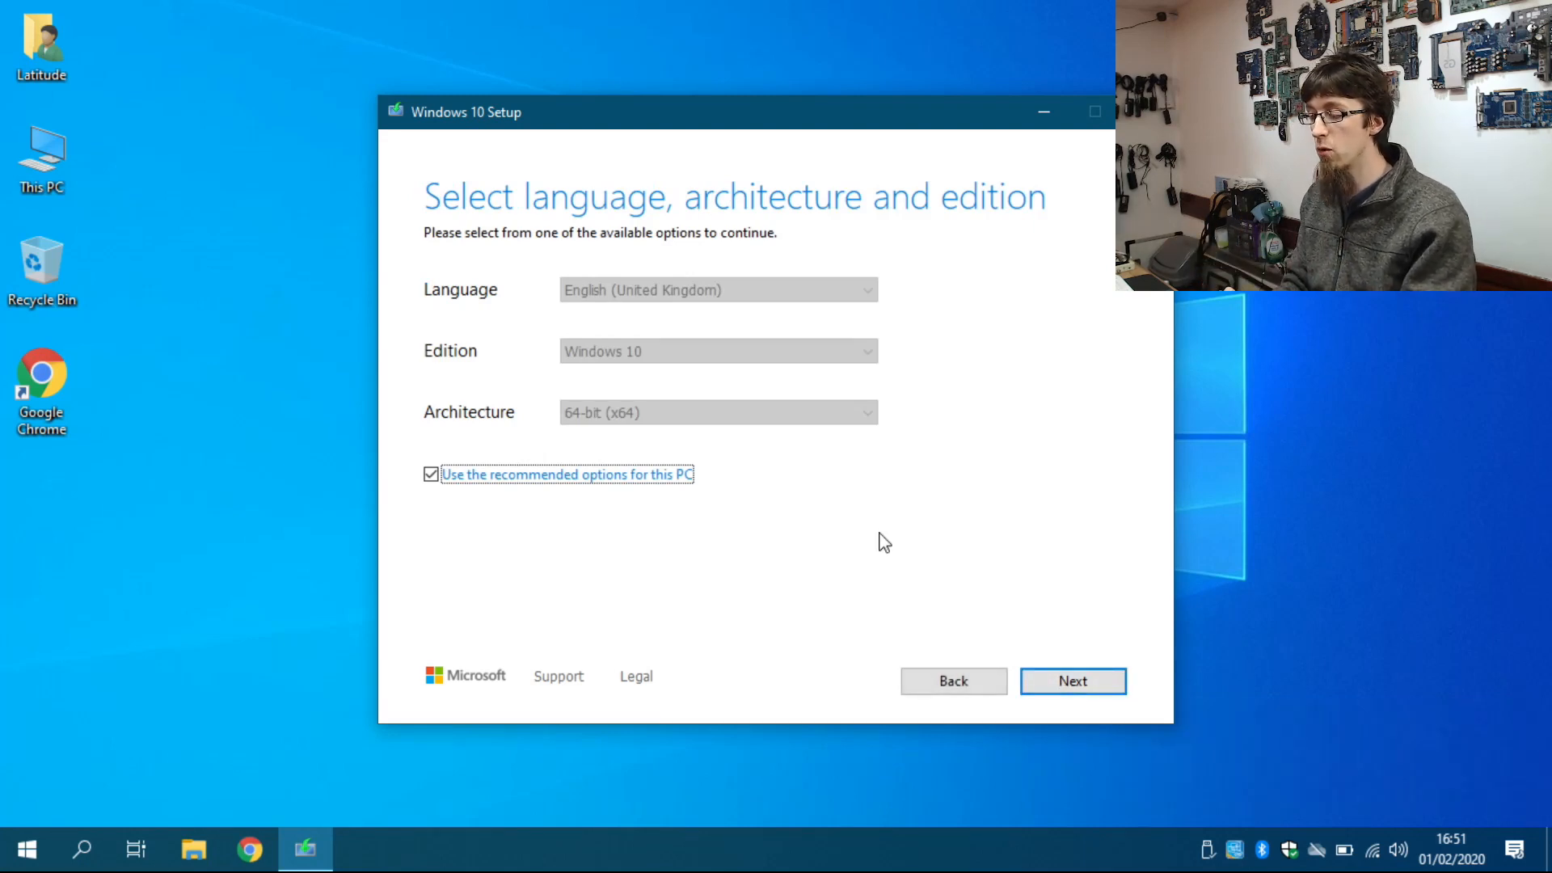
mouse_move(797, 524)
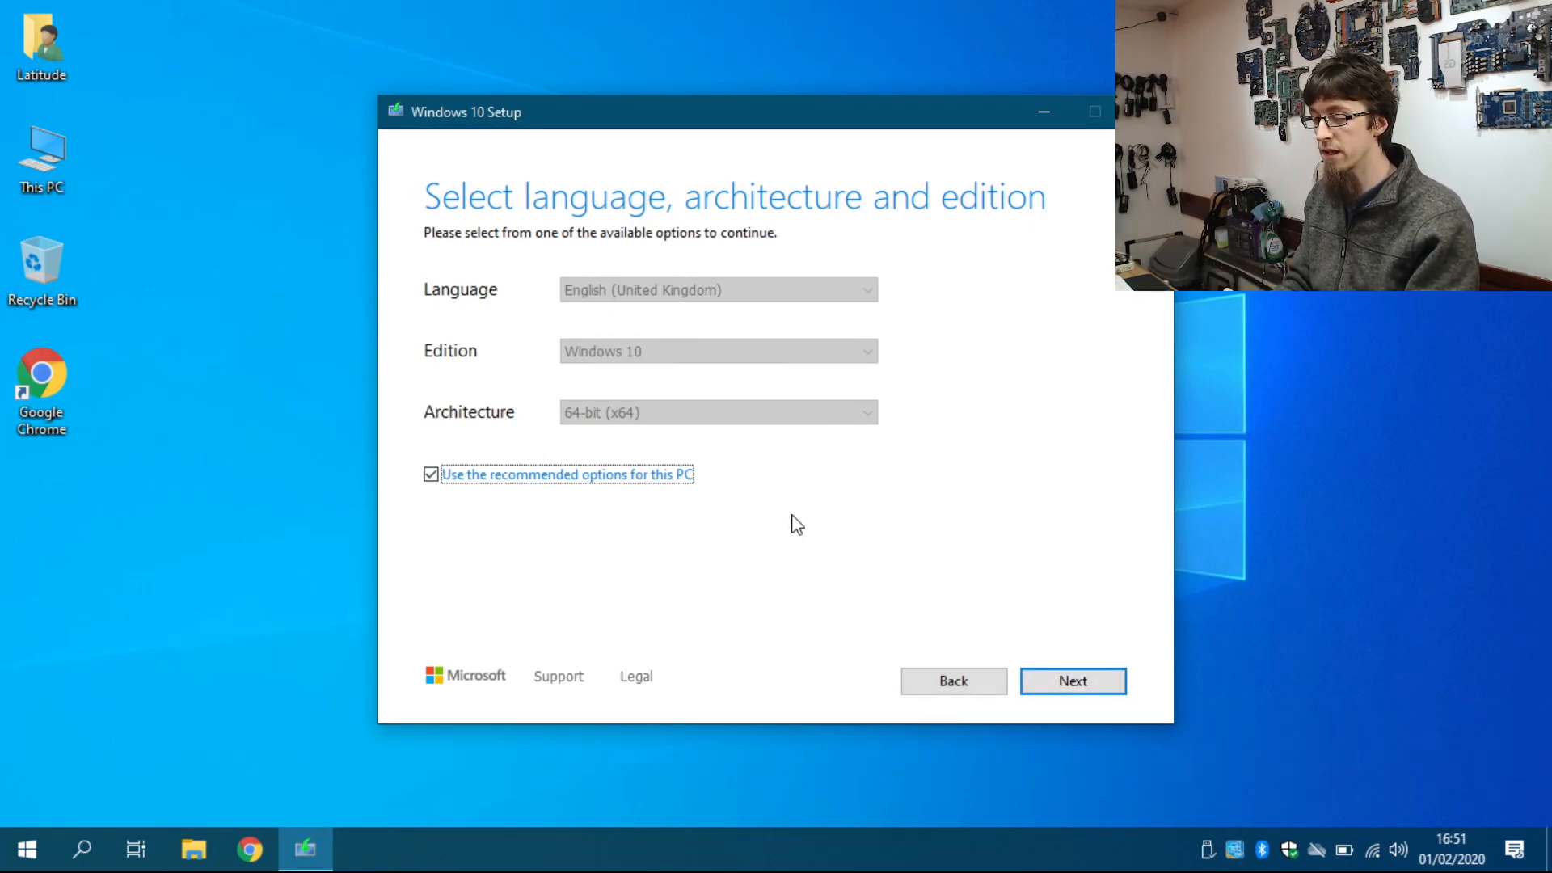
mouse_move(802, 480)
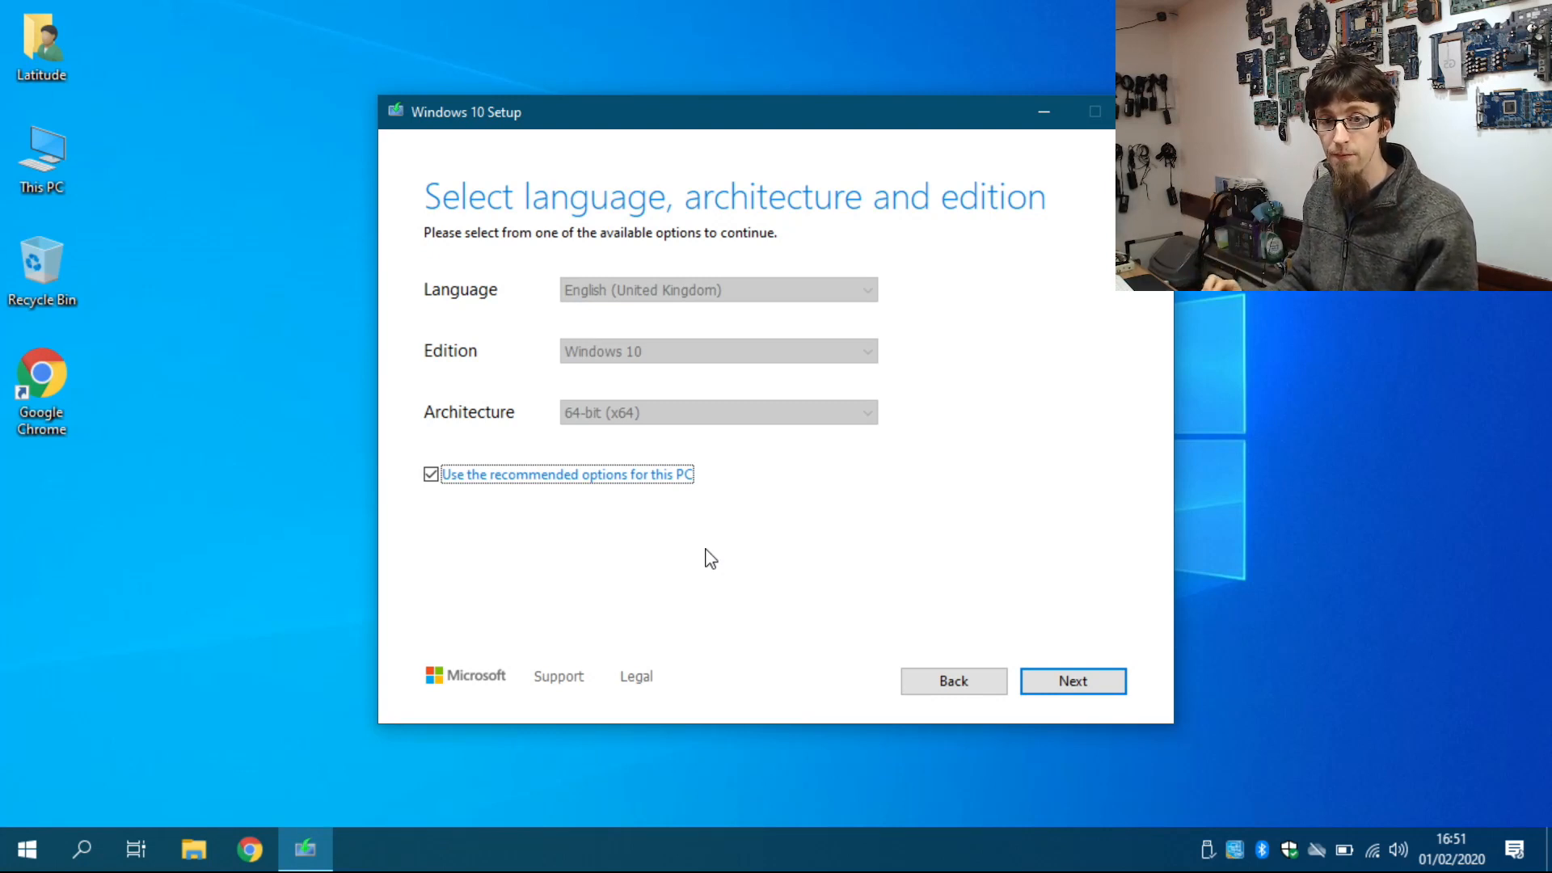
mouse_move(755, 553)
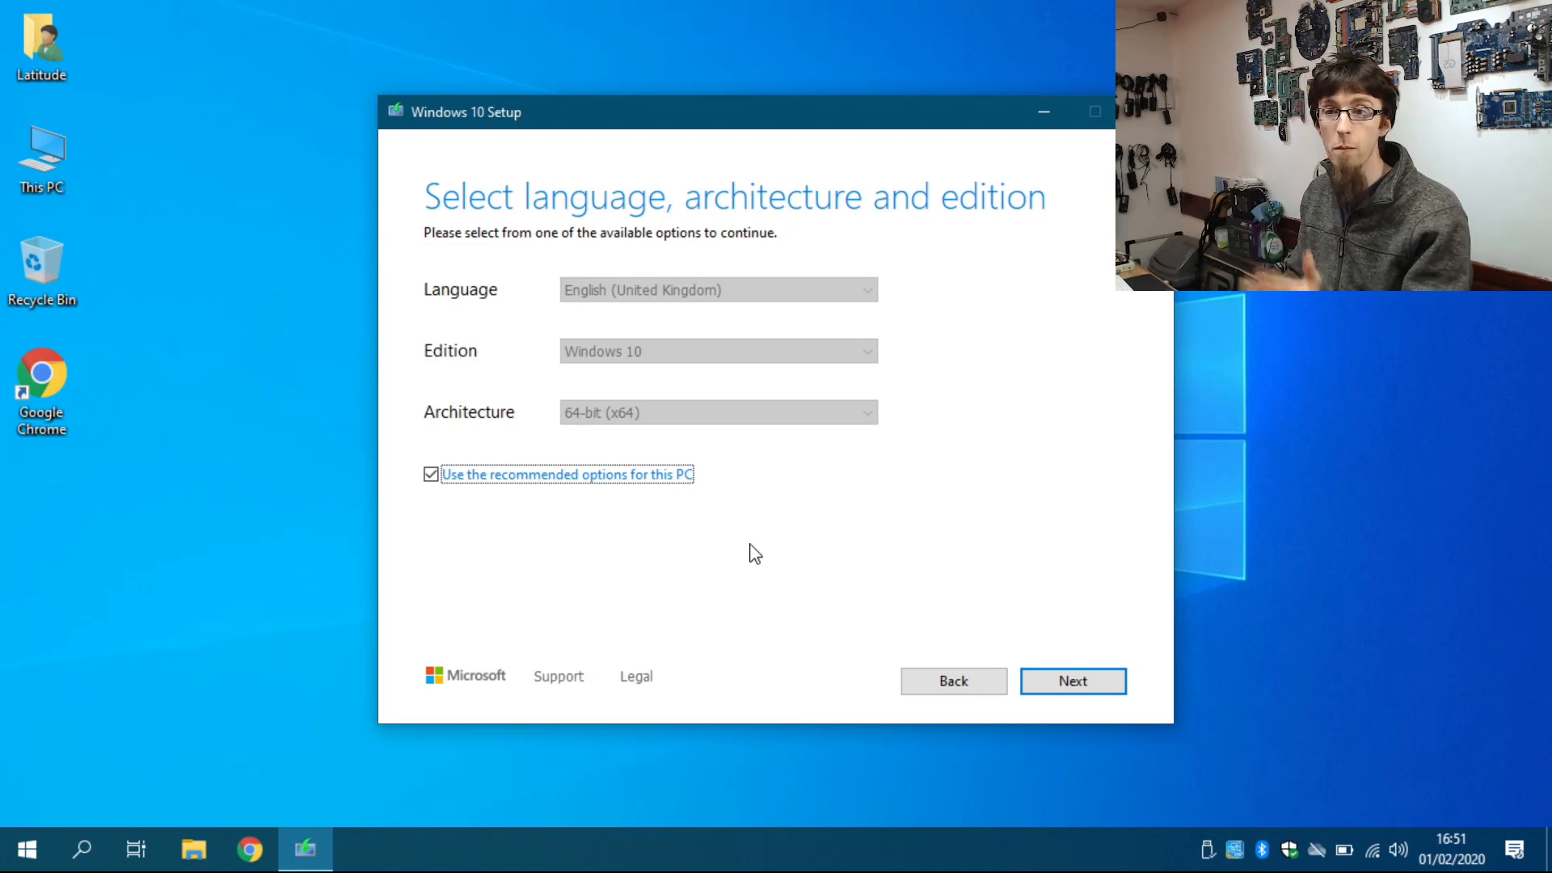
mouse_move(765, 551)
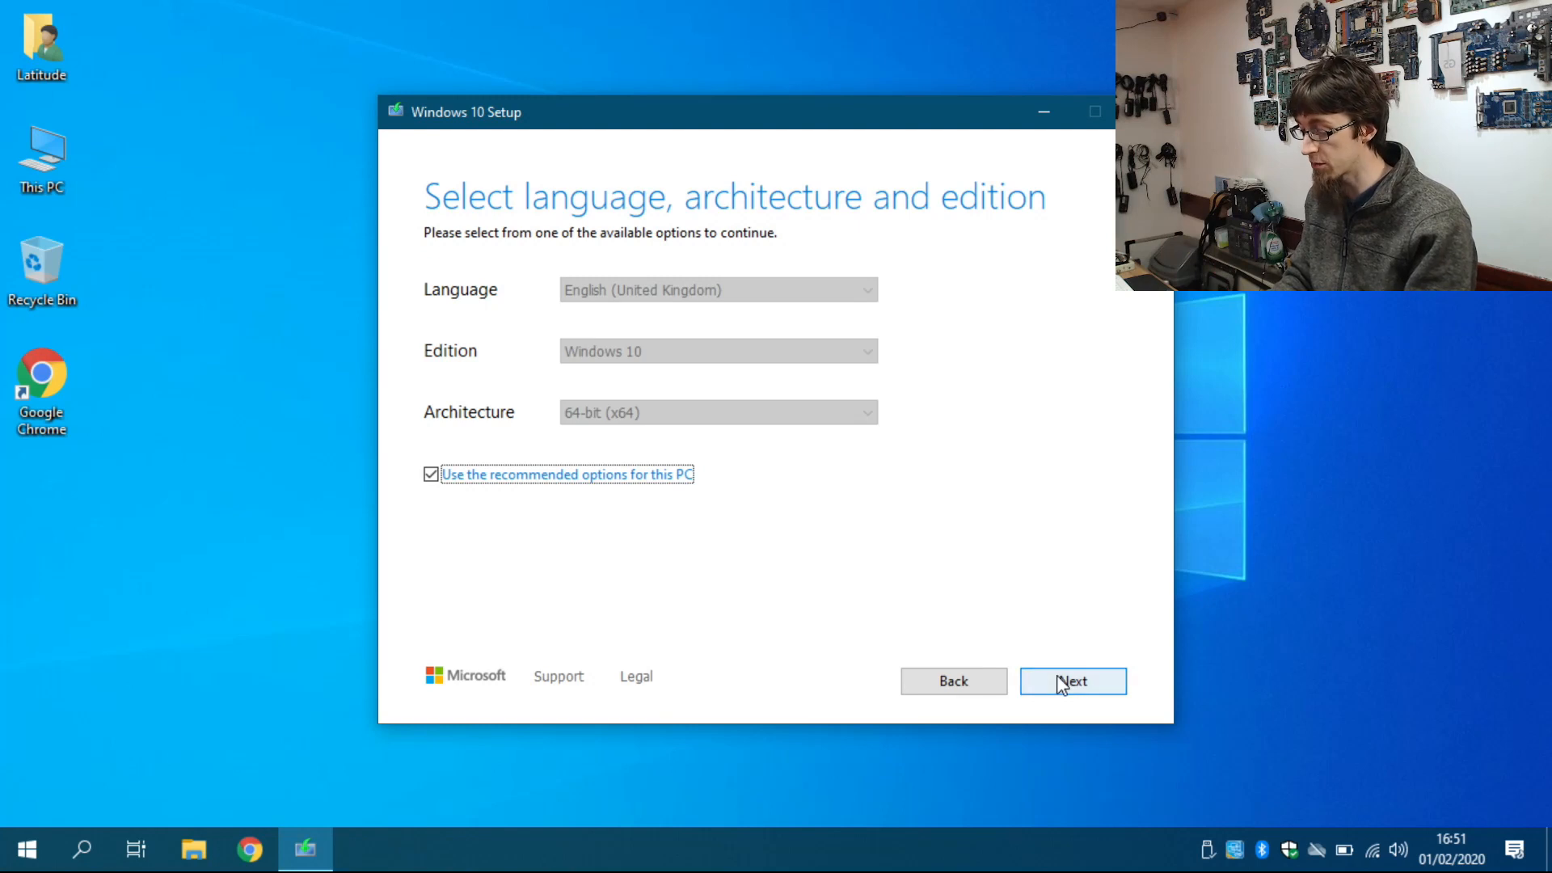
Keep the recommended language, edition and architecture and continue to media choice.
left_click(1072, 681)
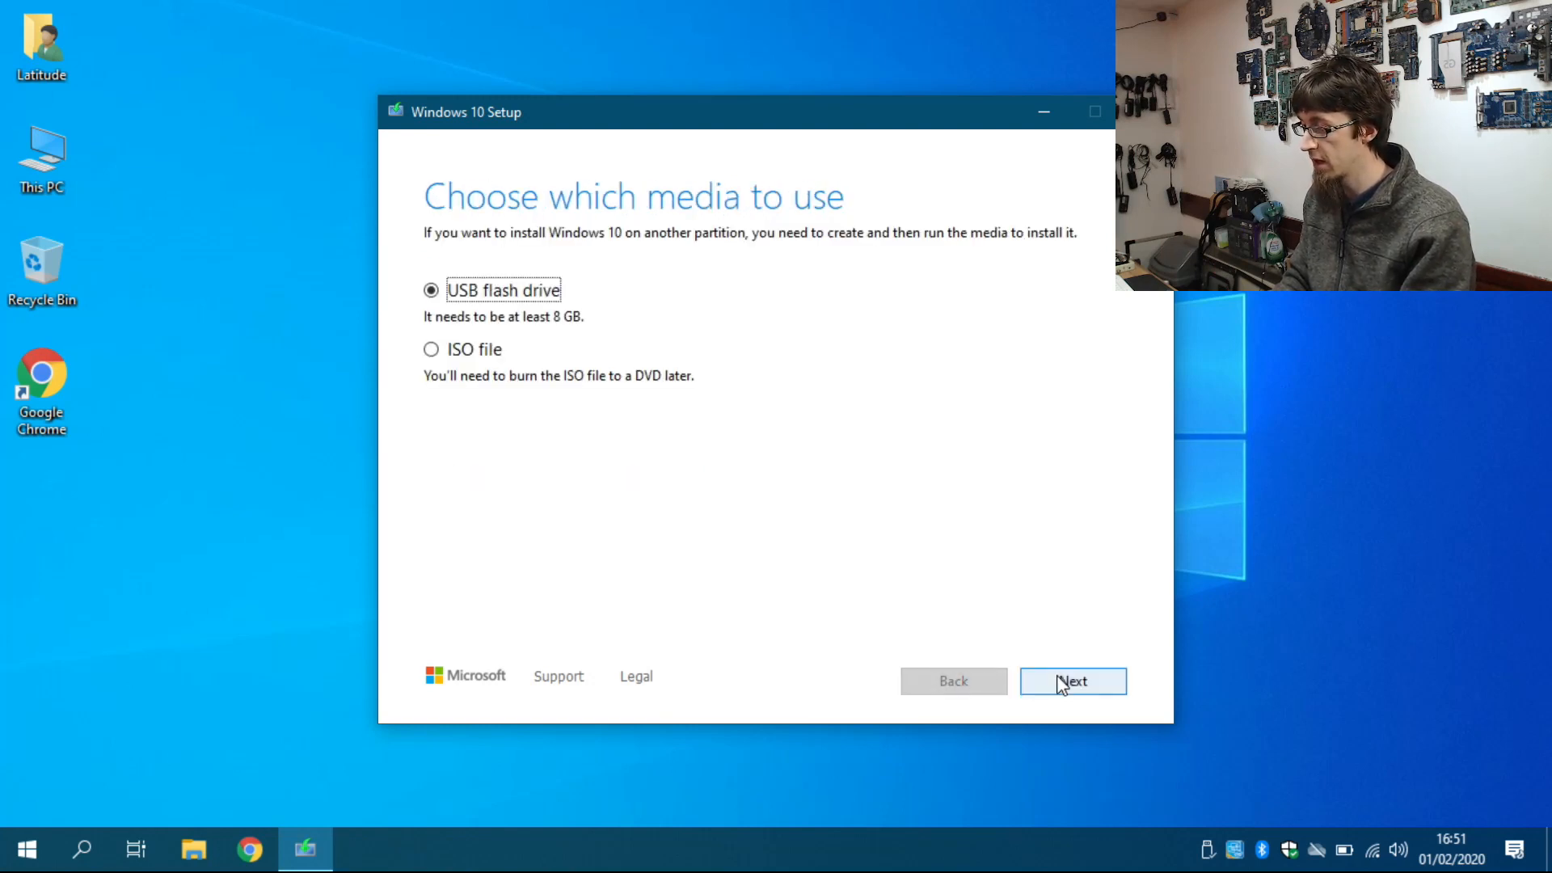
mouse_move(609, 493)
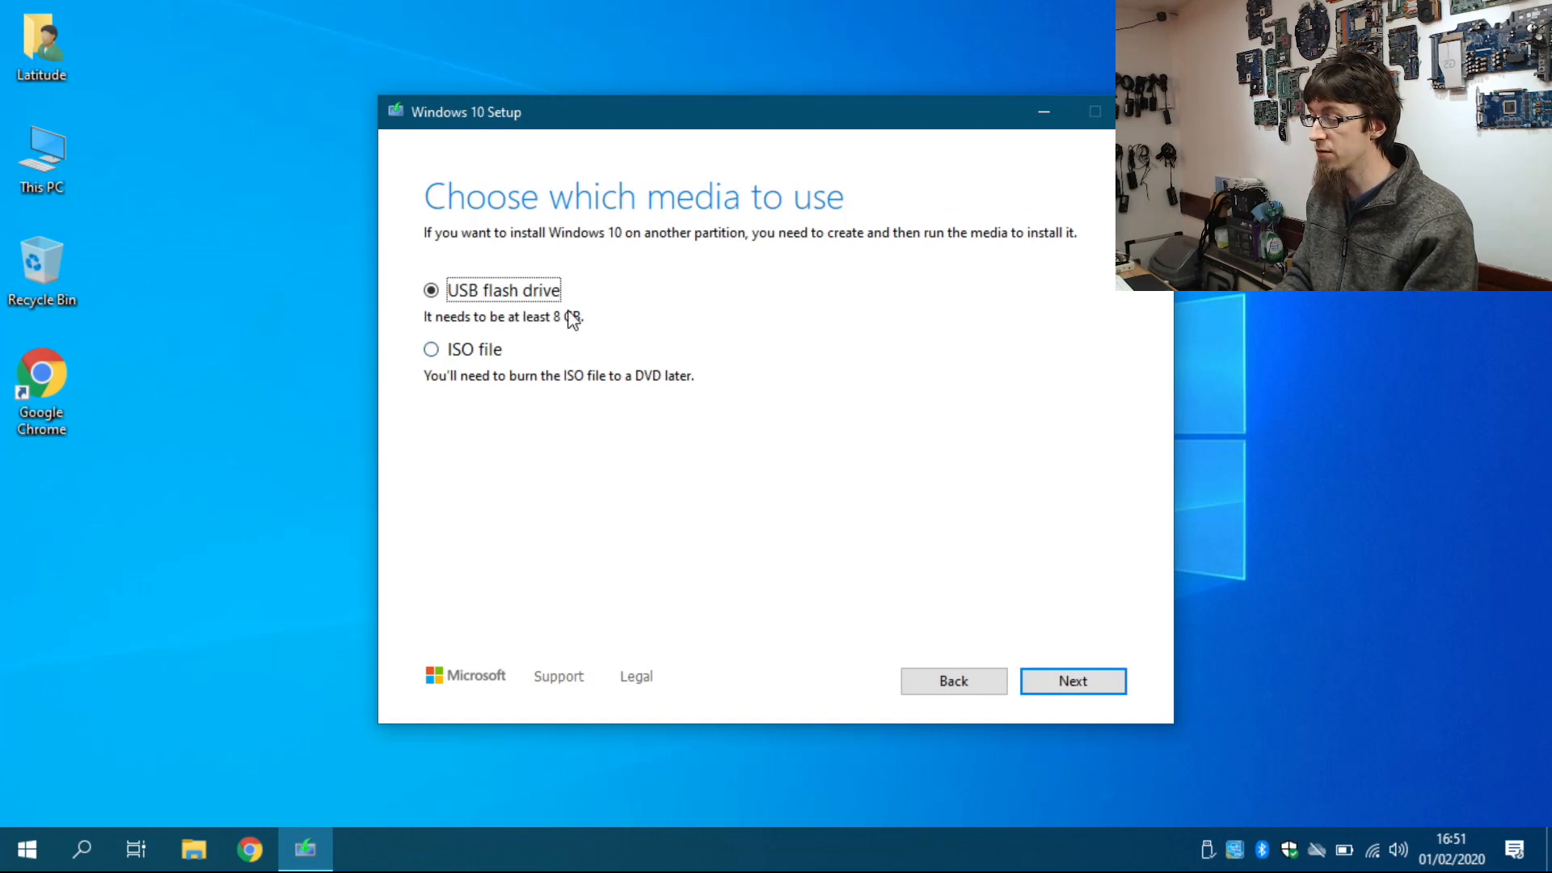
mouse_move(522, 396)
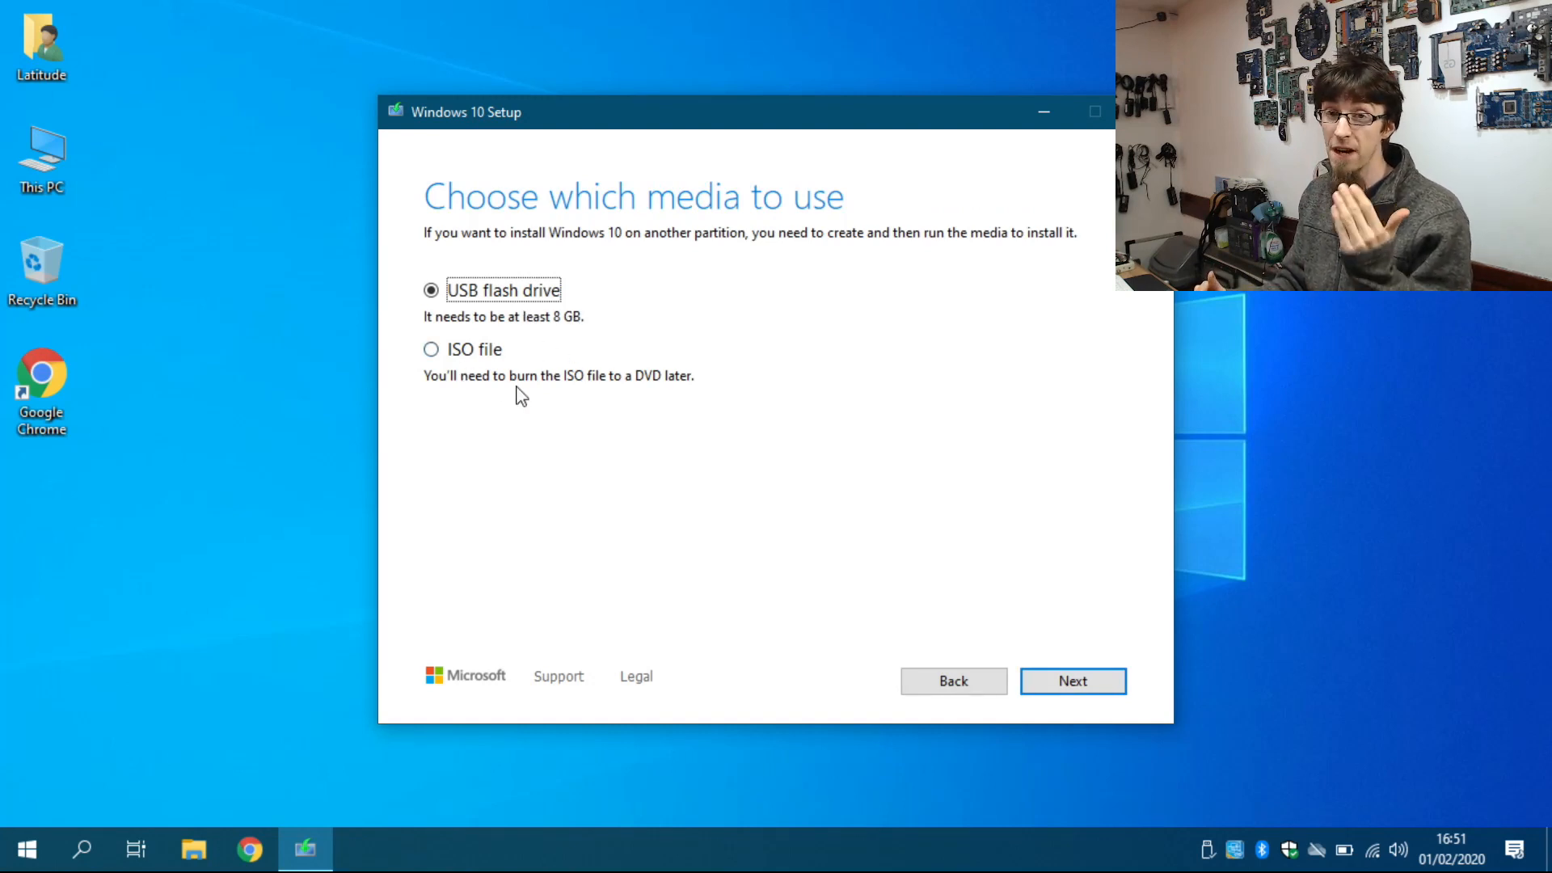
mouse_move(468, 392)
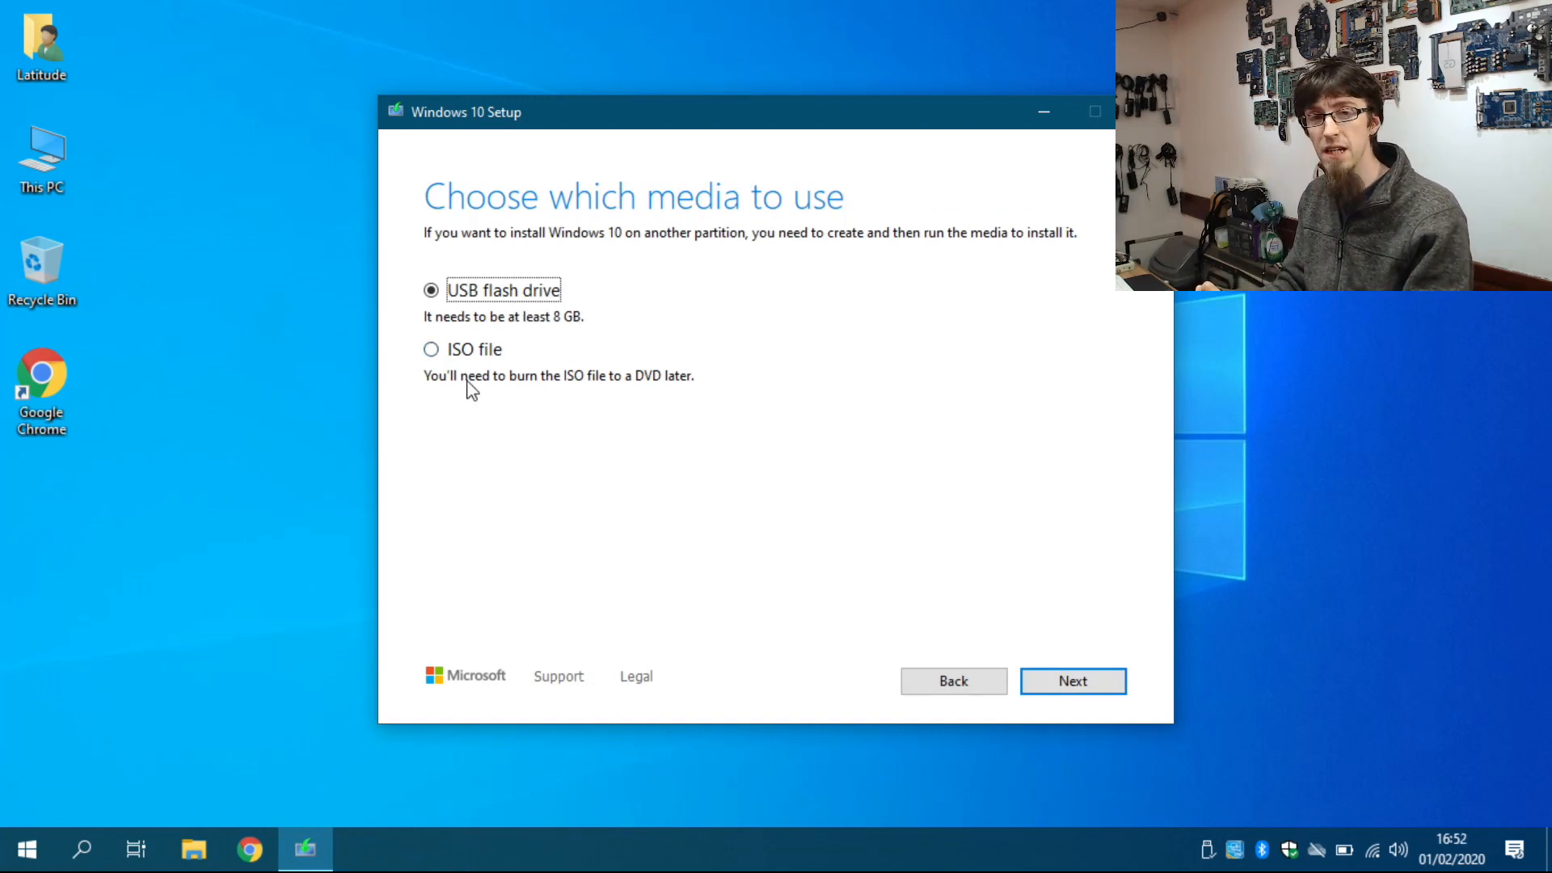
mouse_move(507, 407)
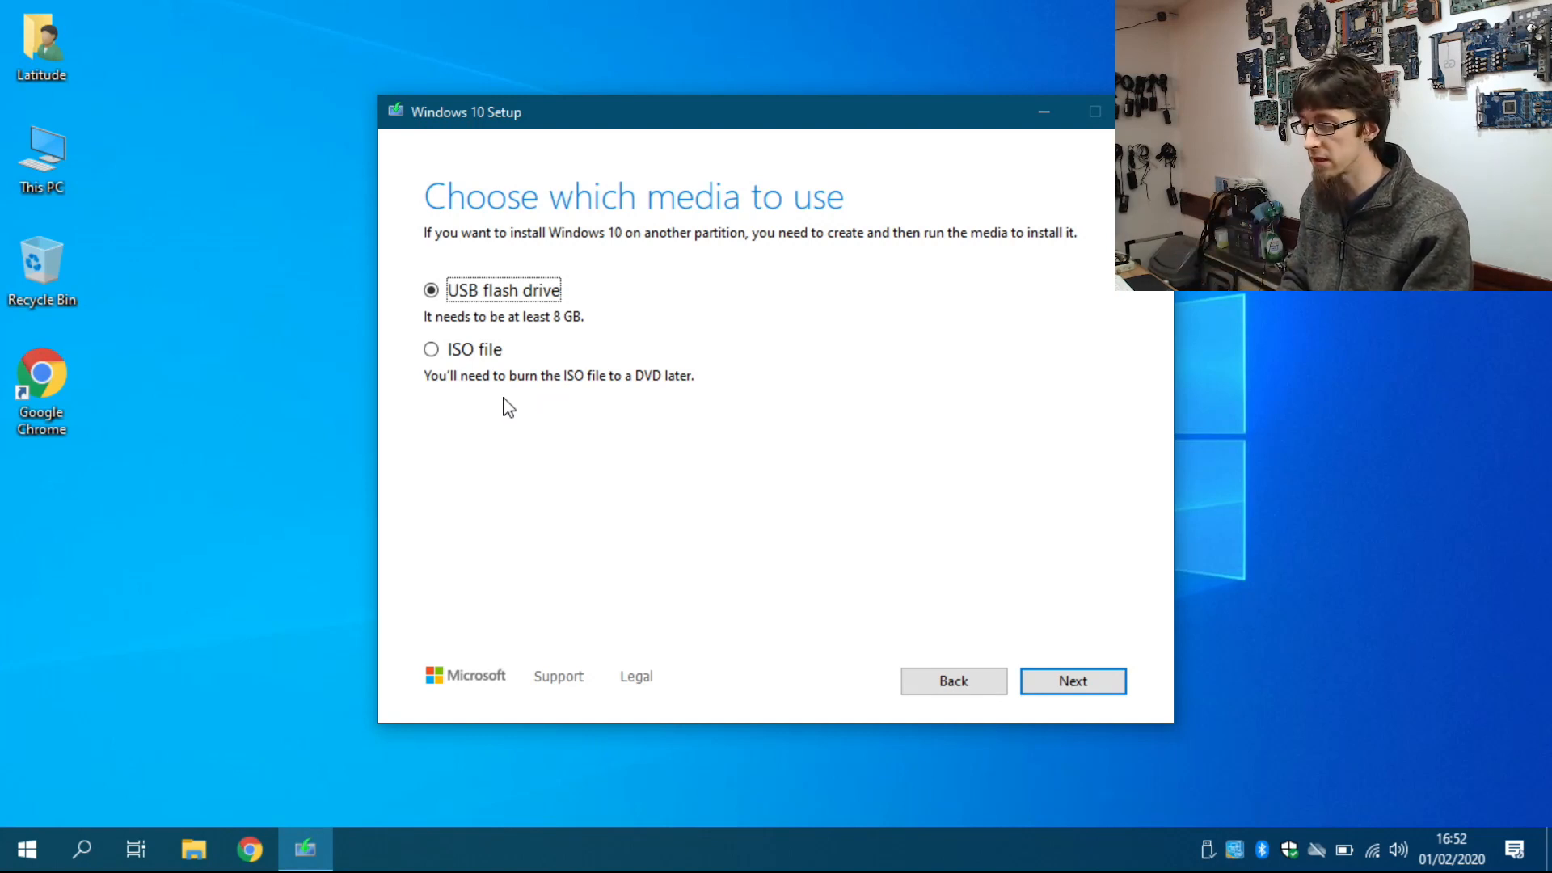
mouse_move(1072, 681)
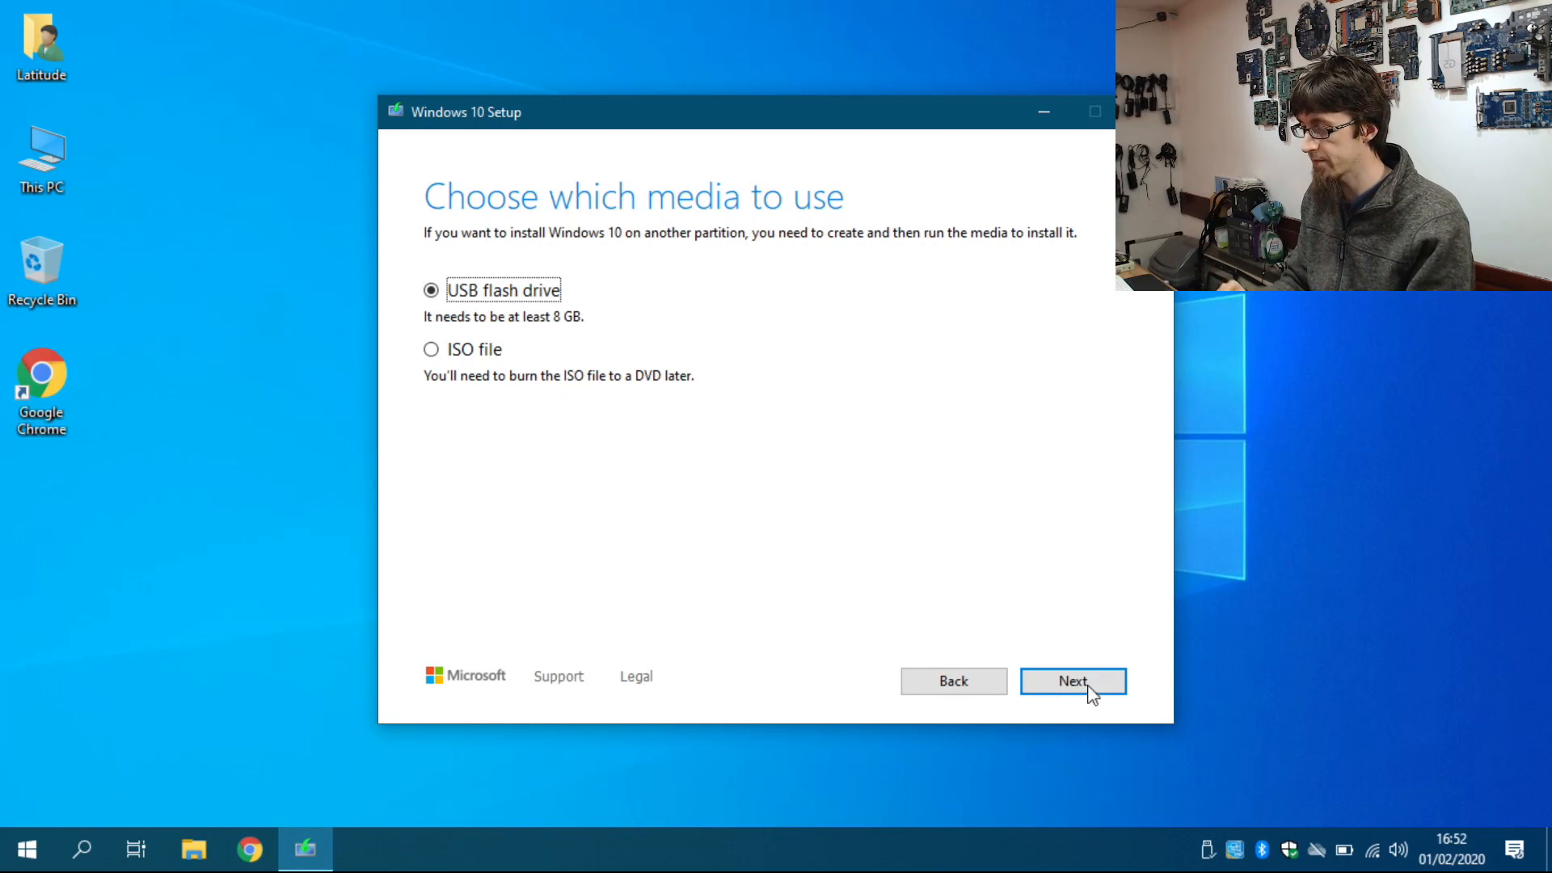
Confirm USB flash drive, select D: (KINGSTON) and write Windows 10 to it.
left_click(1072, 680)
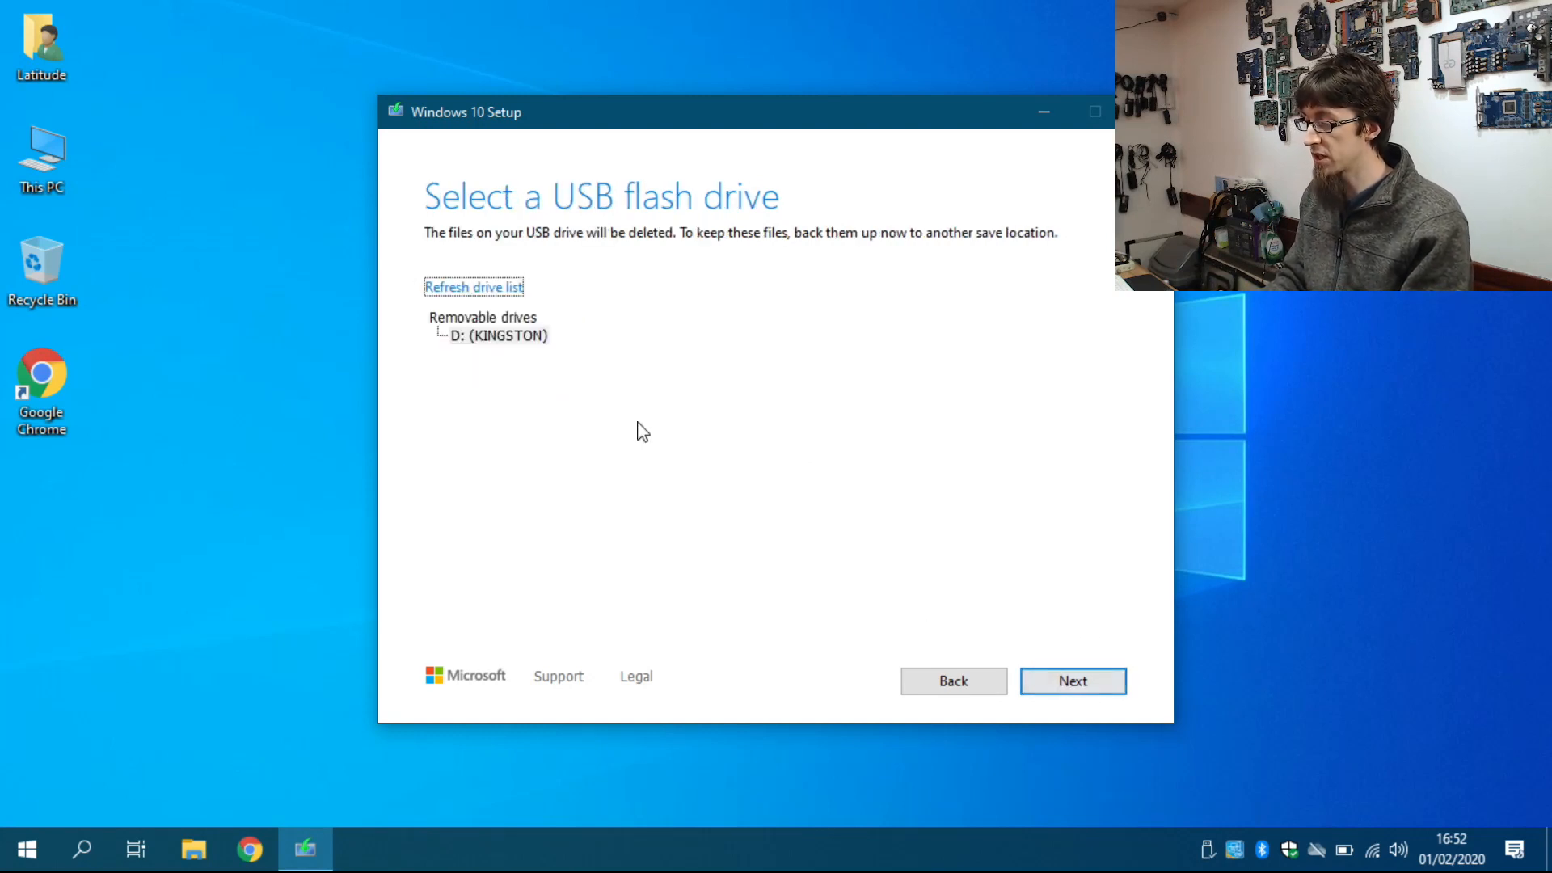
mouse_move(514, 347)
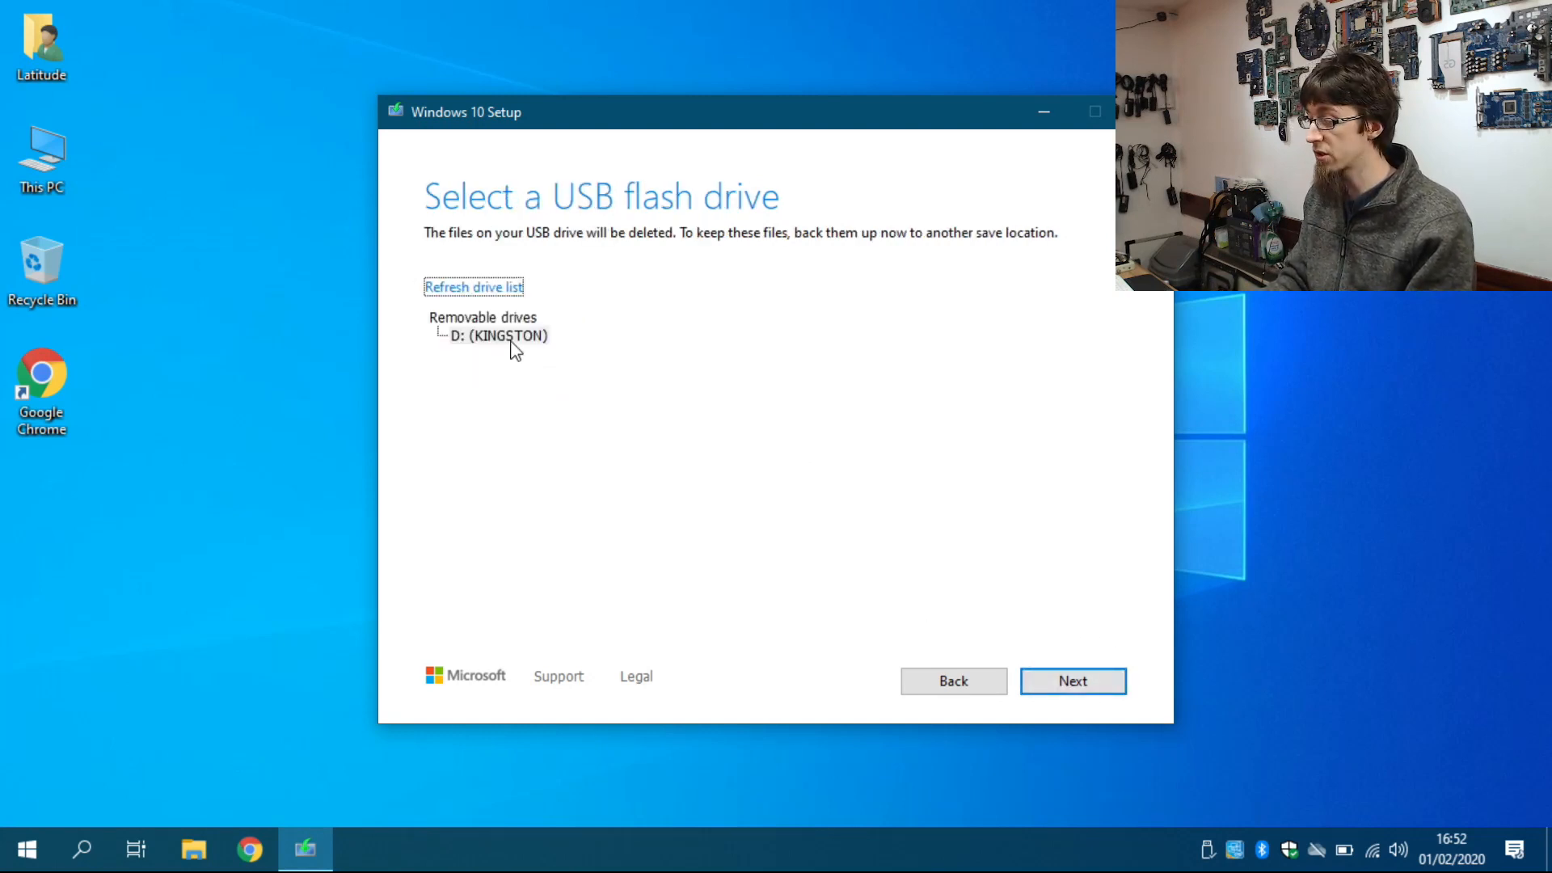
mouse_move(506, 351)
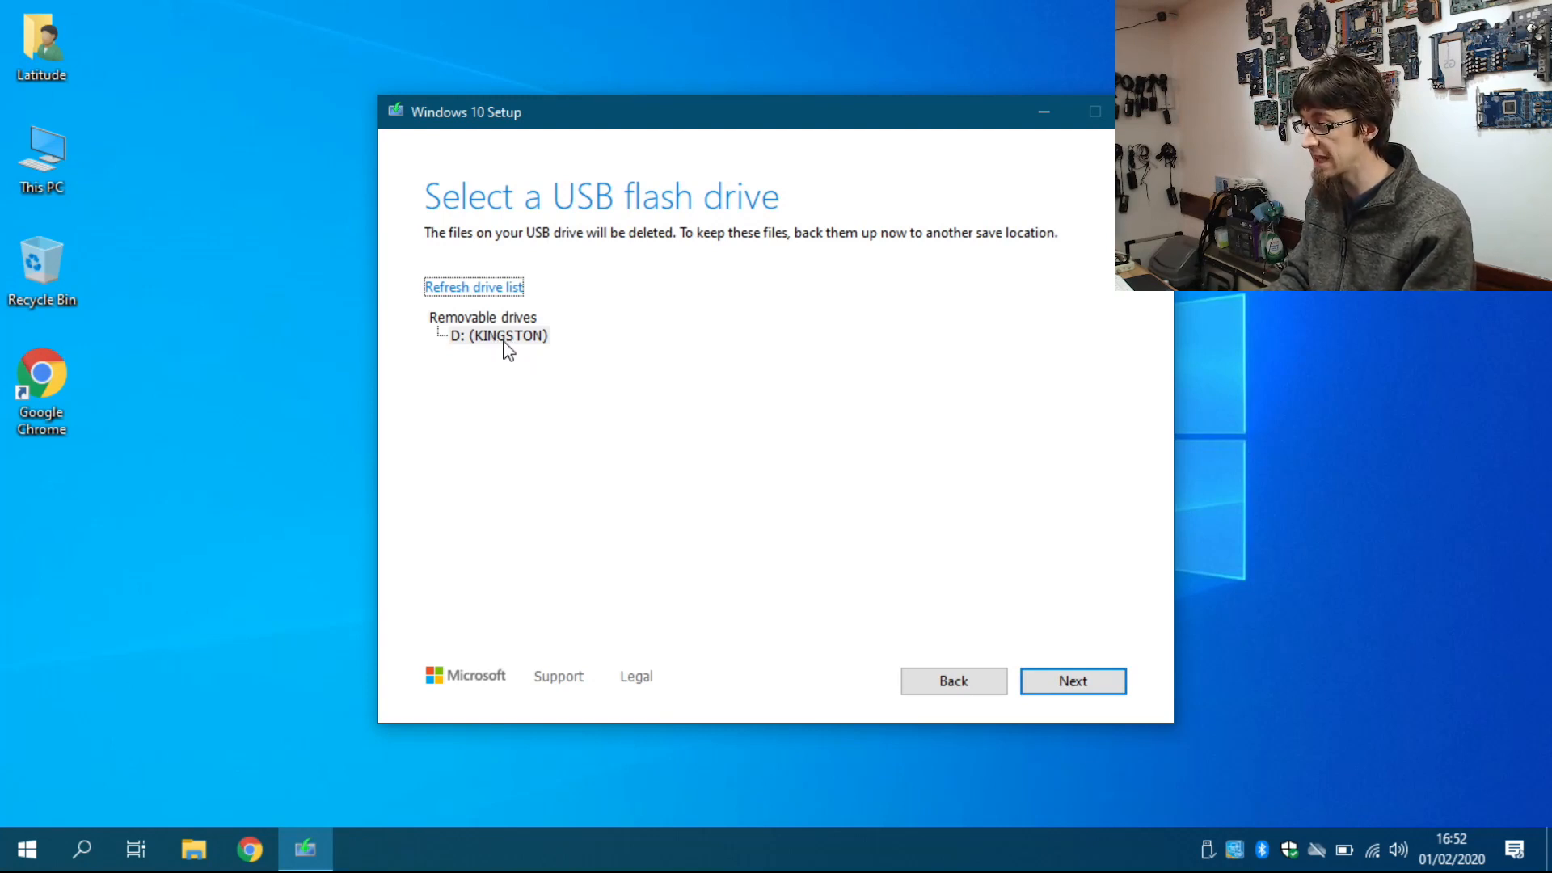
left_click(500, 337)
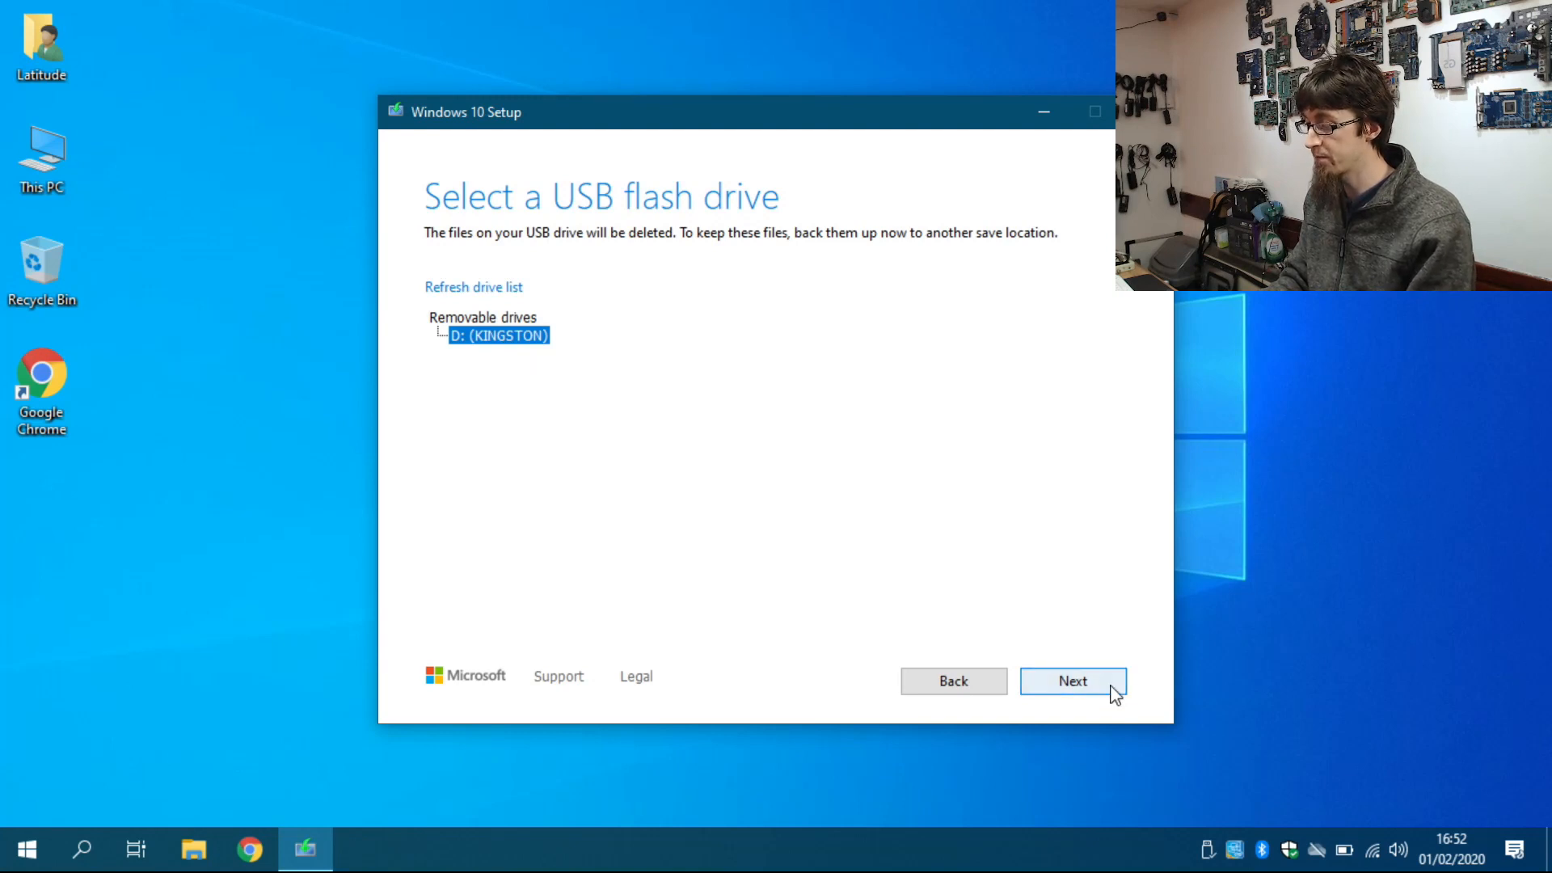
left_click(1072, 680)
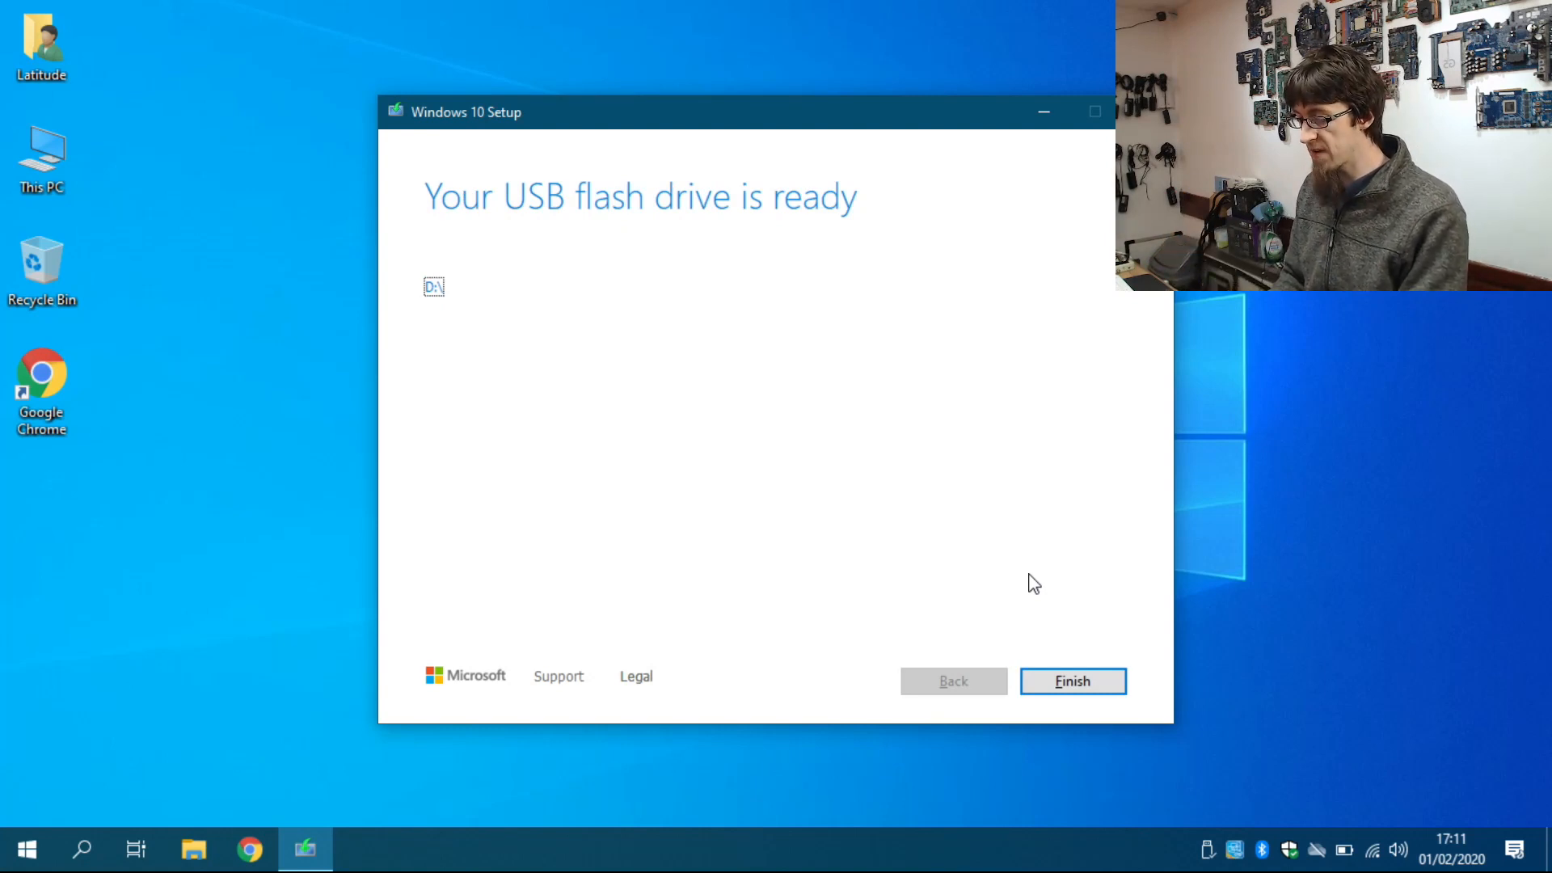
Finish Windows 10 Setup now that the USB drive is ready.
left_click(1071, 680)
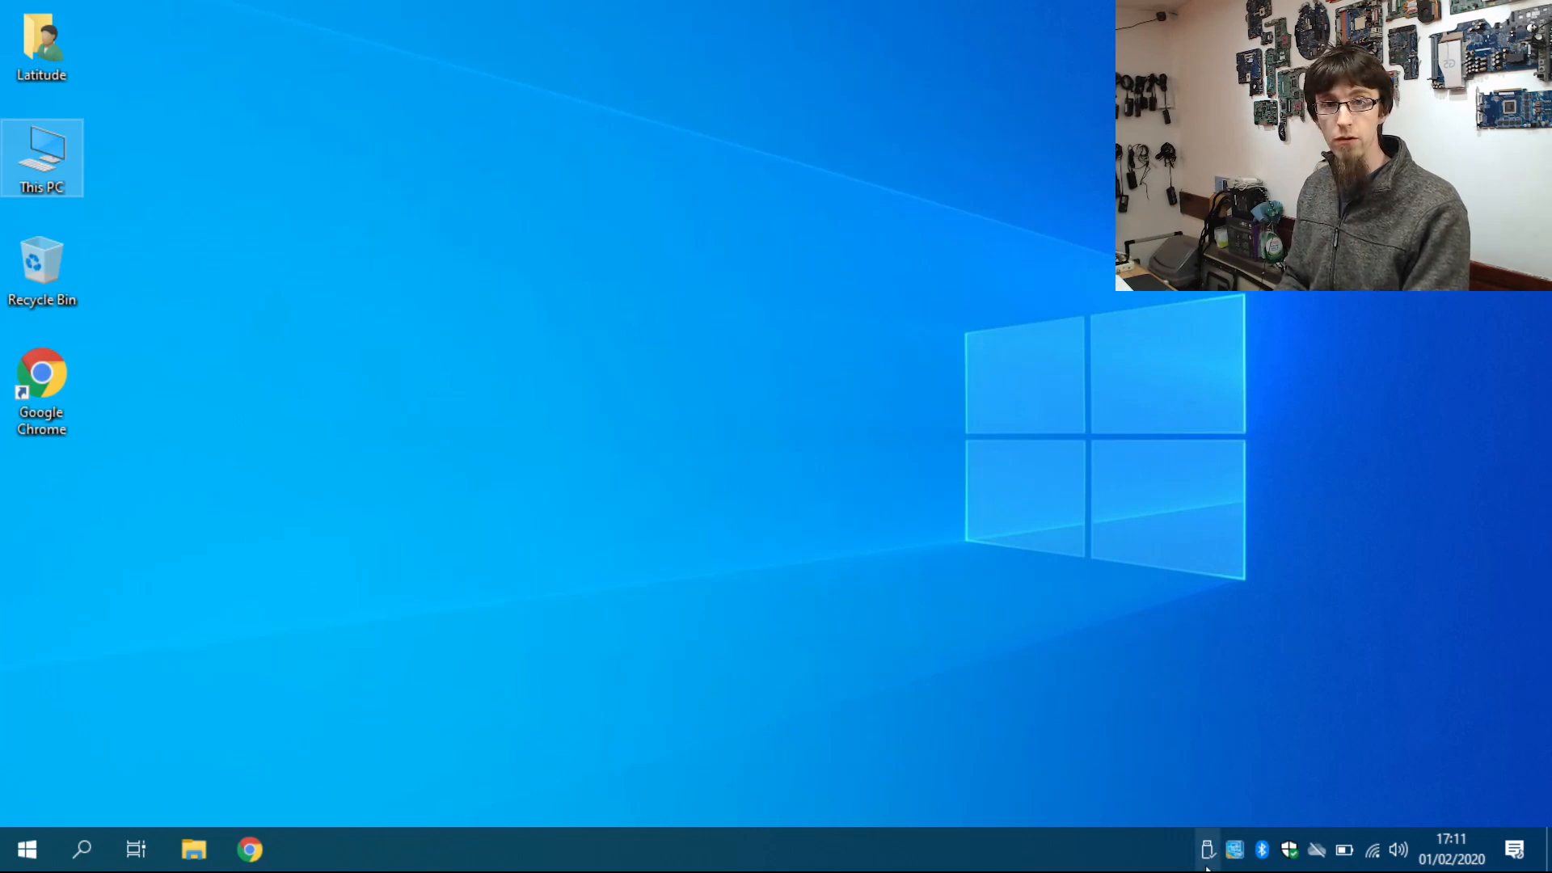
Eject the Kingston drive via Safely Remove Hardware in the system tray.
left_click(1206, 849)
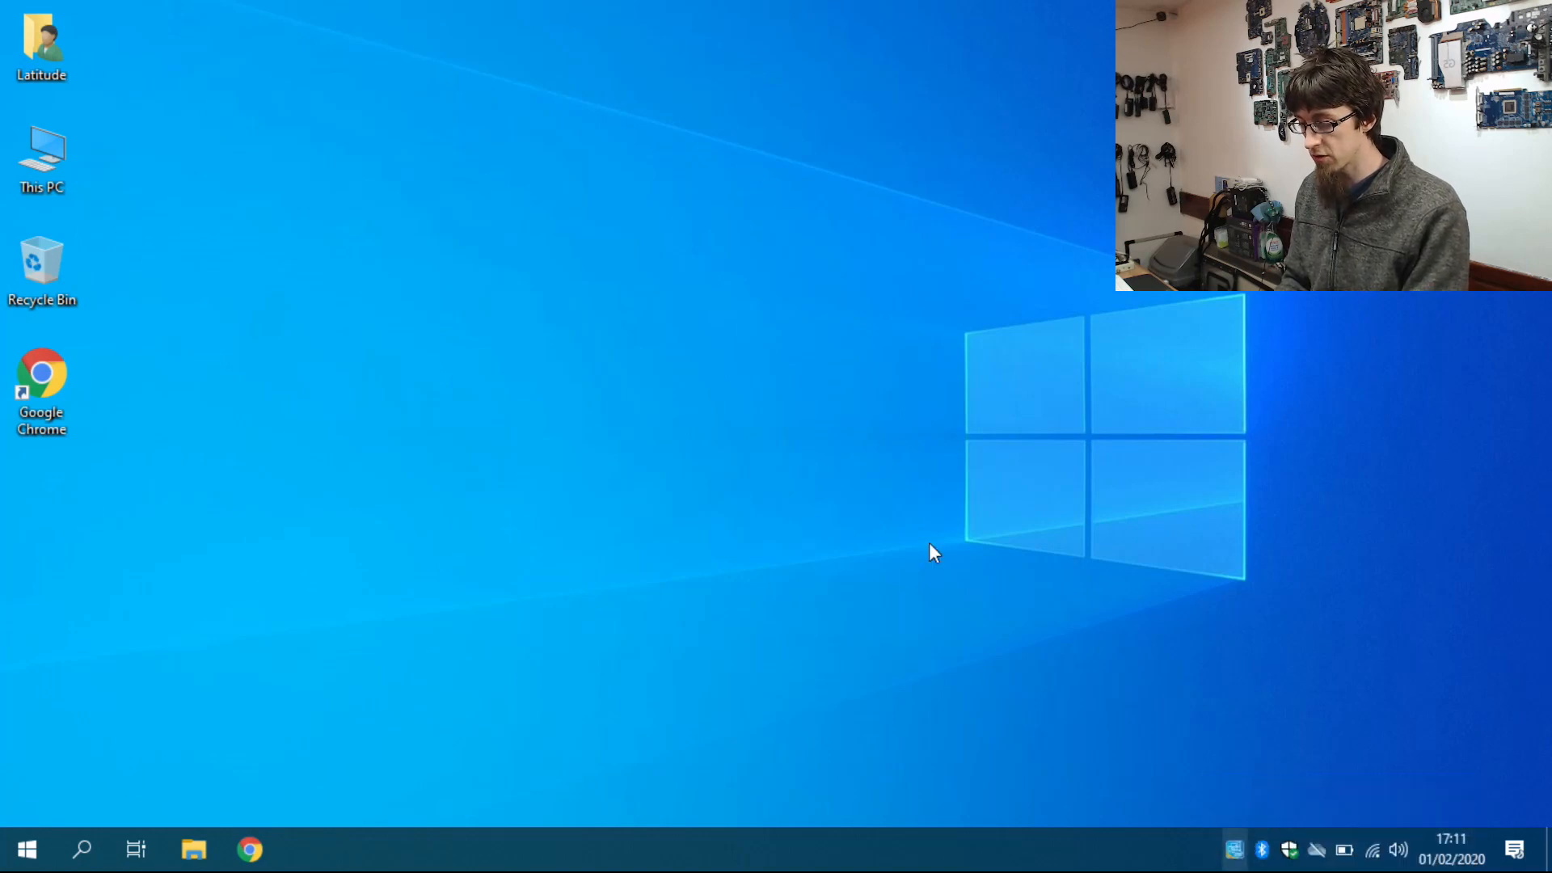
mouse_move(632, 438)
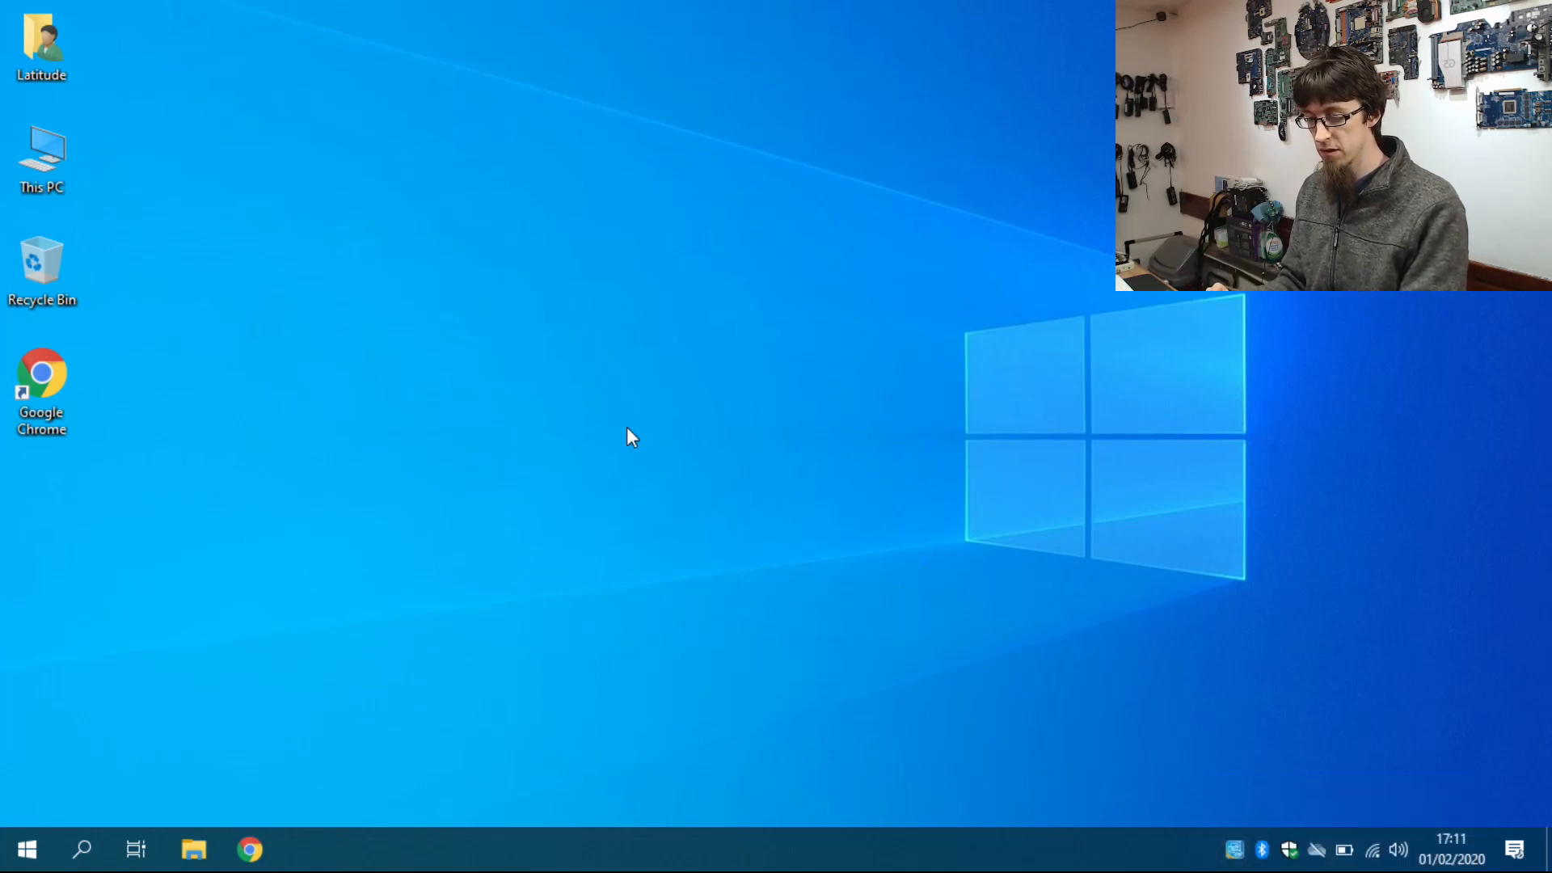
mouse_move(811, 208)
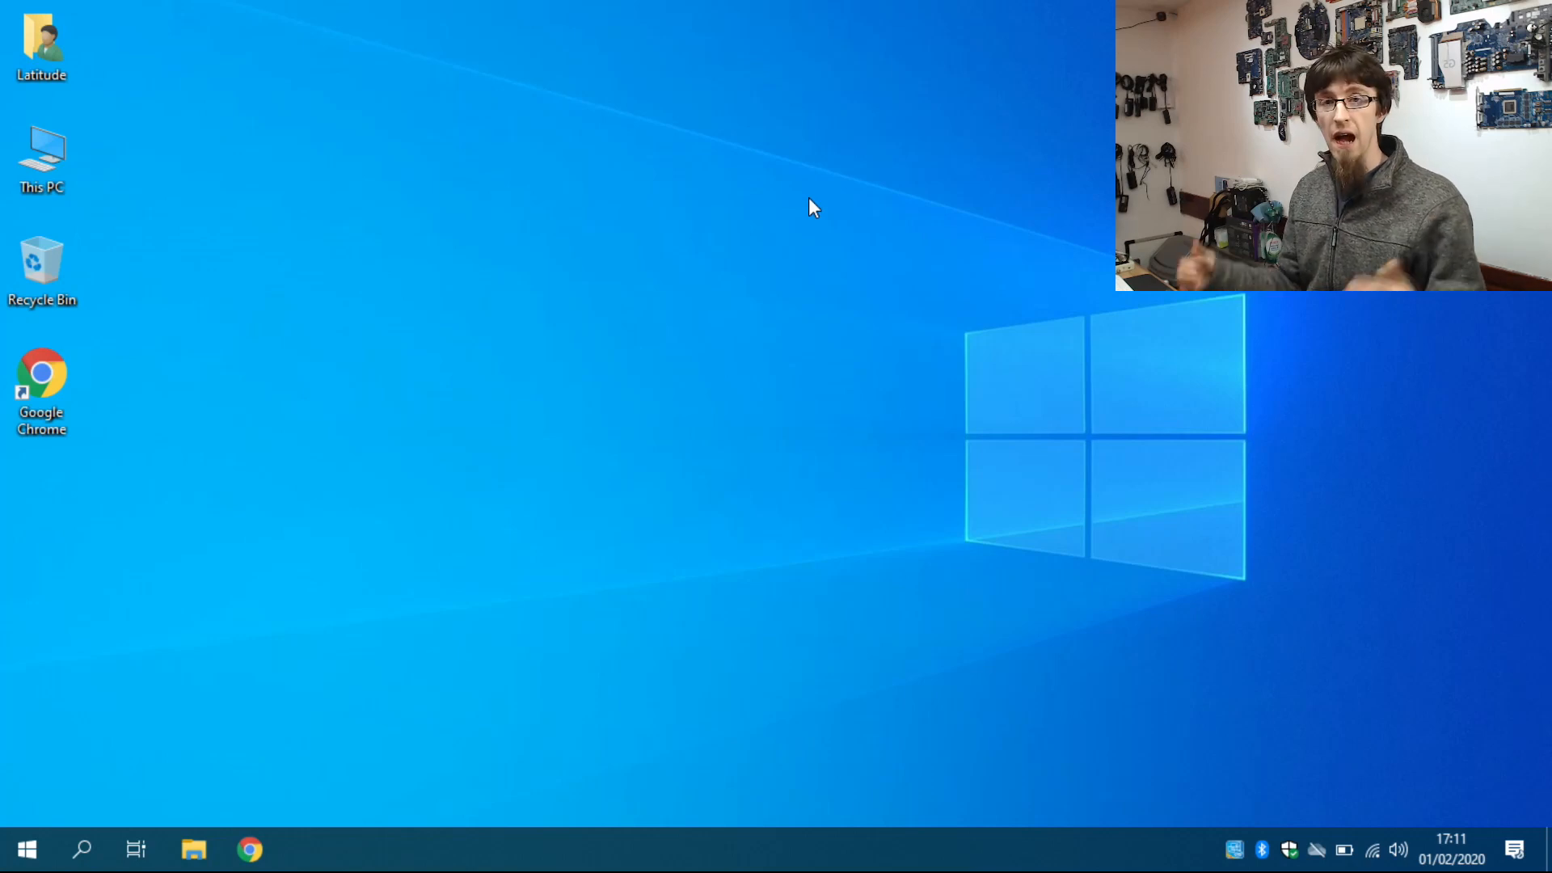